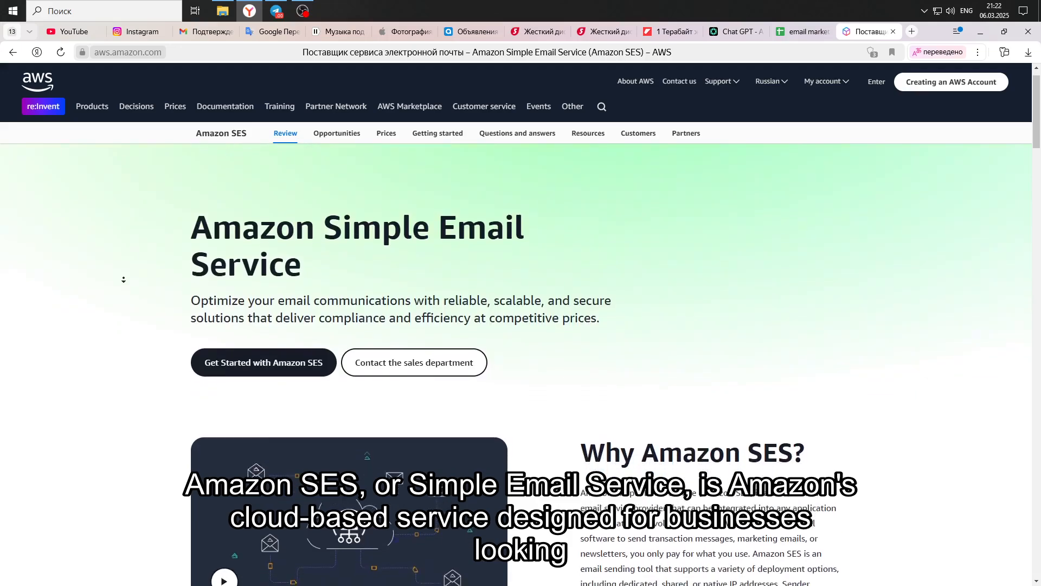
Scroll through the first half of the Amazon SES overview page.
{"action": "scroll", "scroll_direction": "down", "scroll_amount": 3}
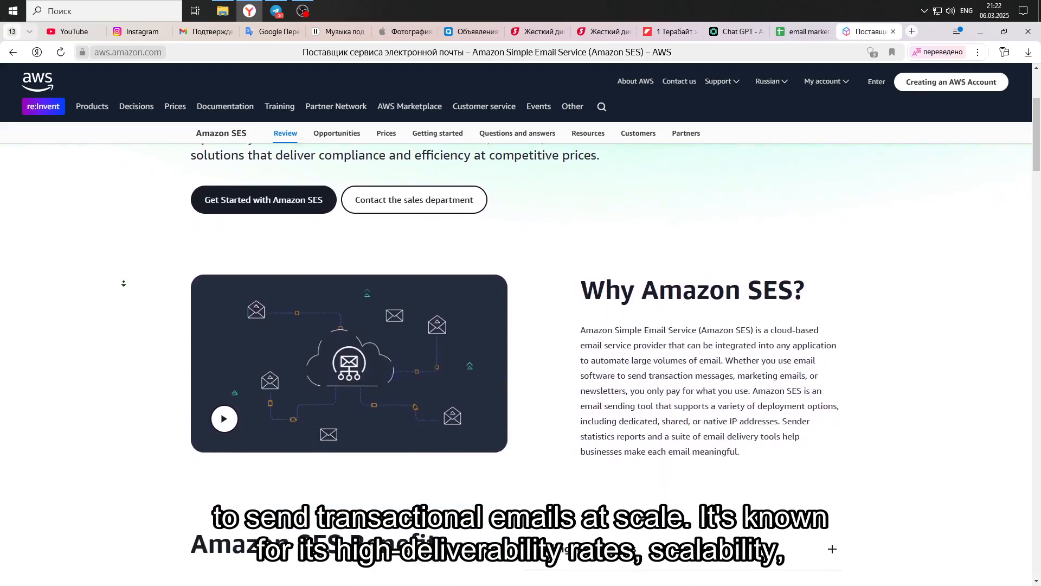
{"action": "scroll", "scroll_direction": "down", "scroll_amount": 3}
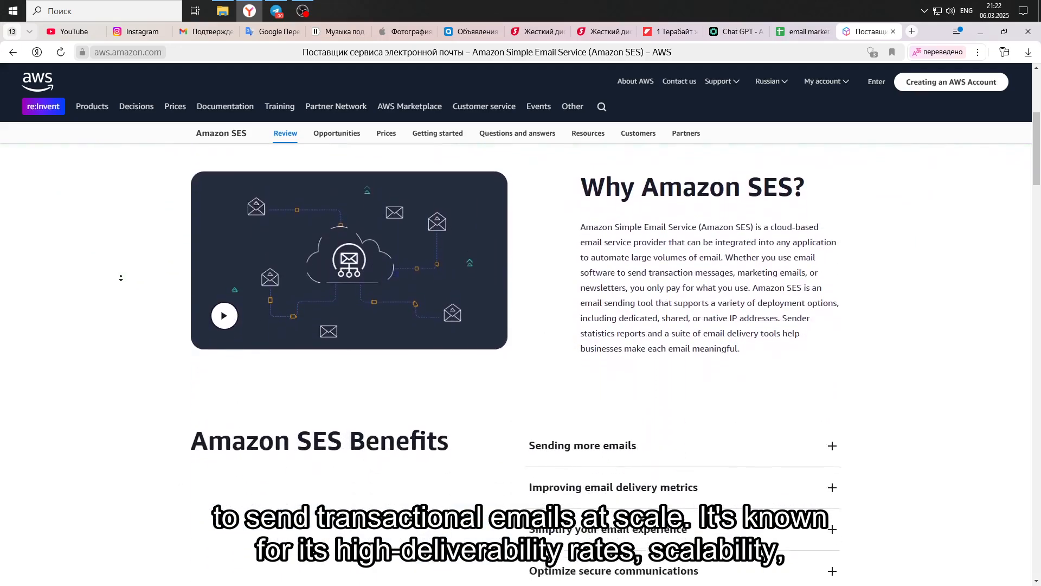
{"action": "scroll", "scroll_direction": "down", "scroll_amount": 3}
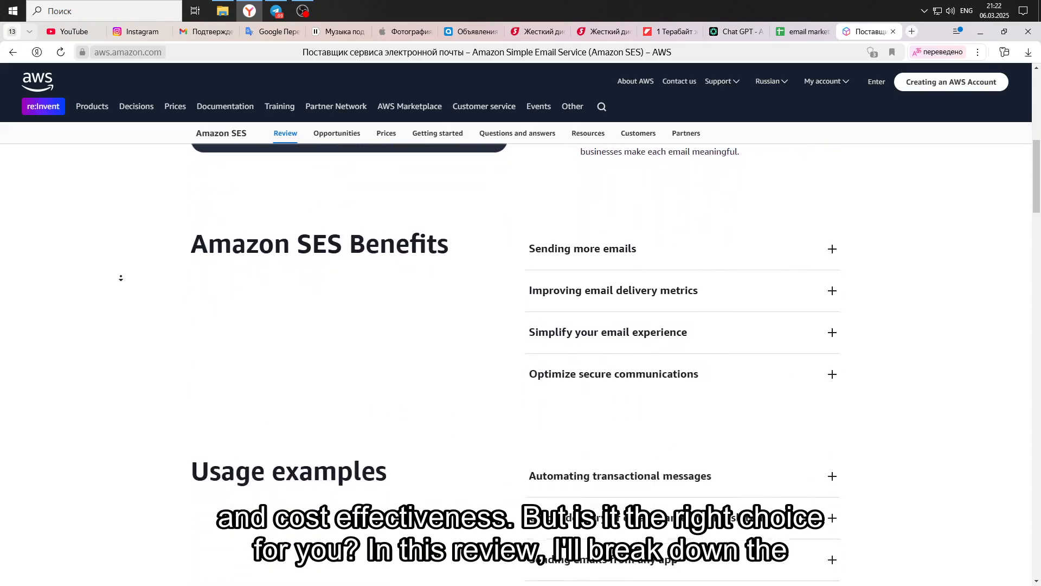
{"action": "scroll", "scroll_direction": "down", "scroll_amount": 3}
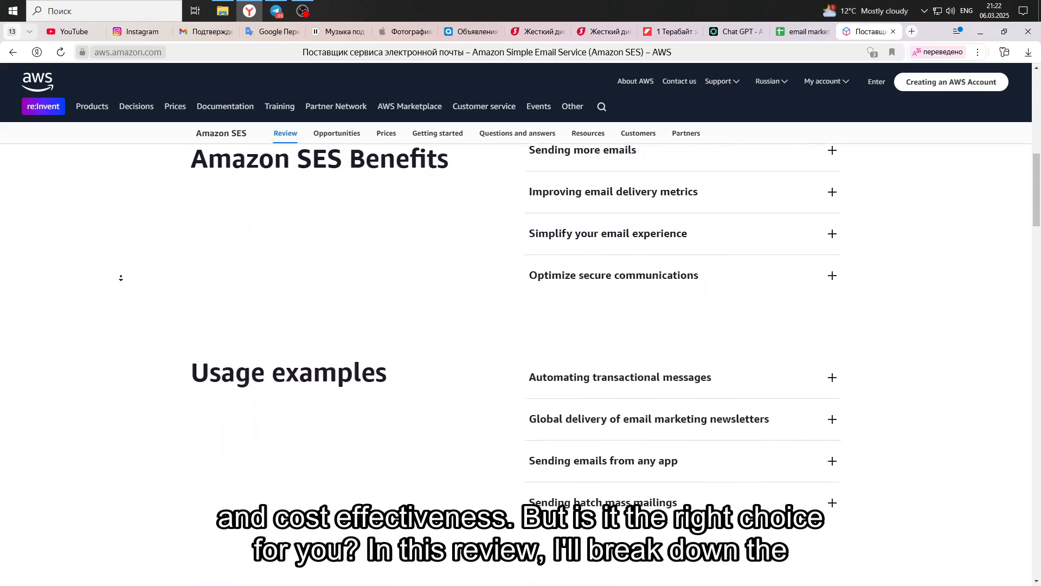
{"action": "scroll", "scroll_direction": "down", "scroll_amount": 3}
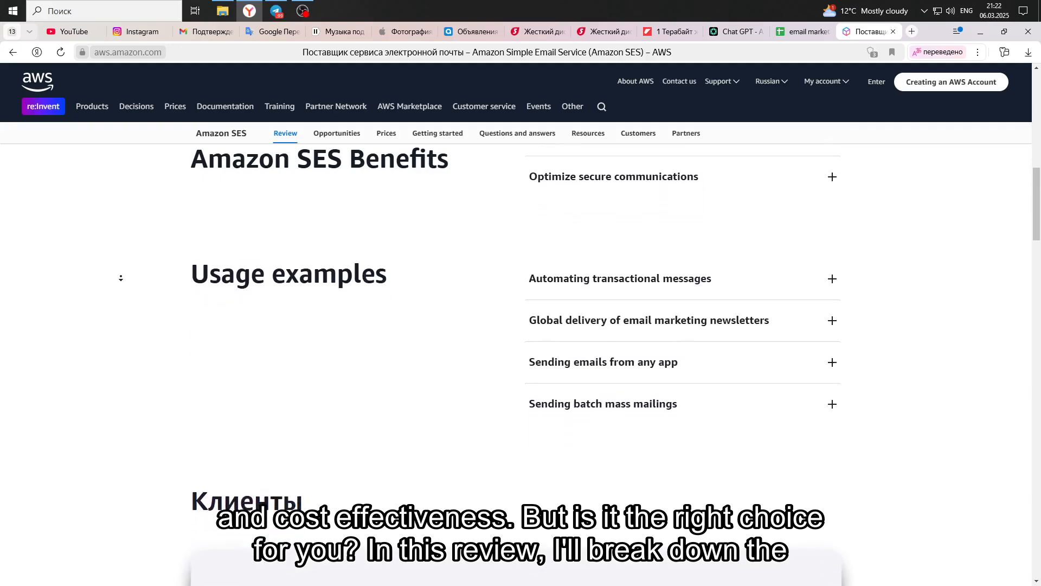
{"action": "scroll", "scroll_direction": "down", "scroll_amount": 3}
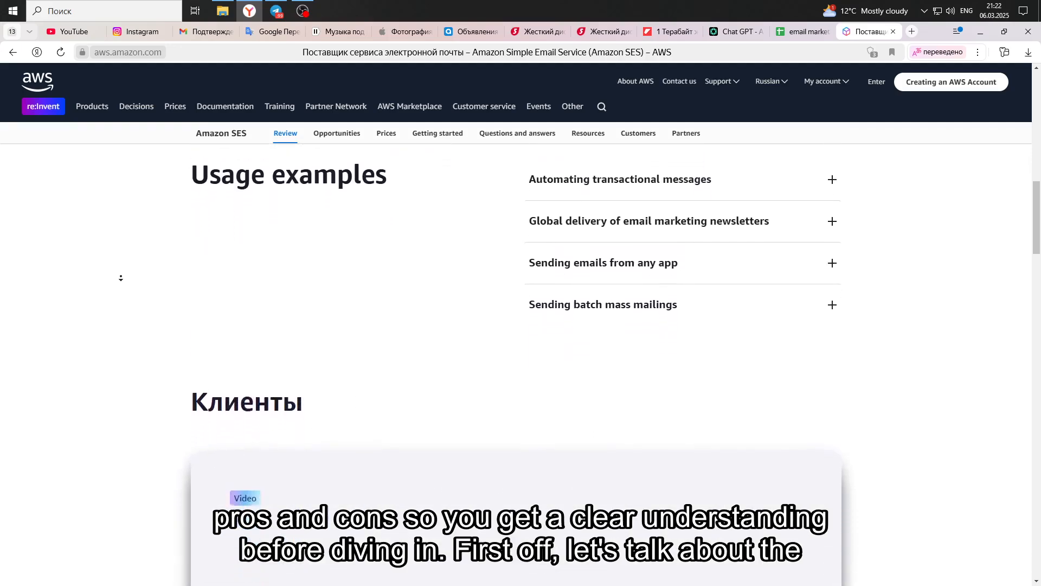
{"action": "scroll", "scroll_direction": "down", "scroll_amount": 3}
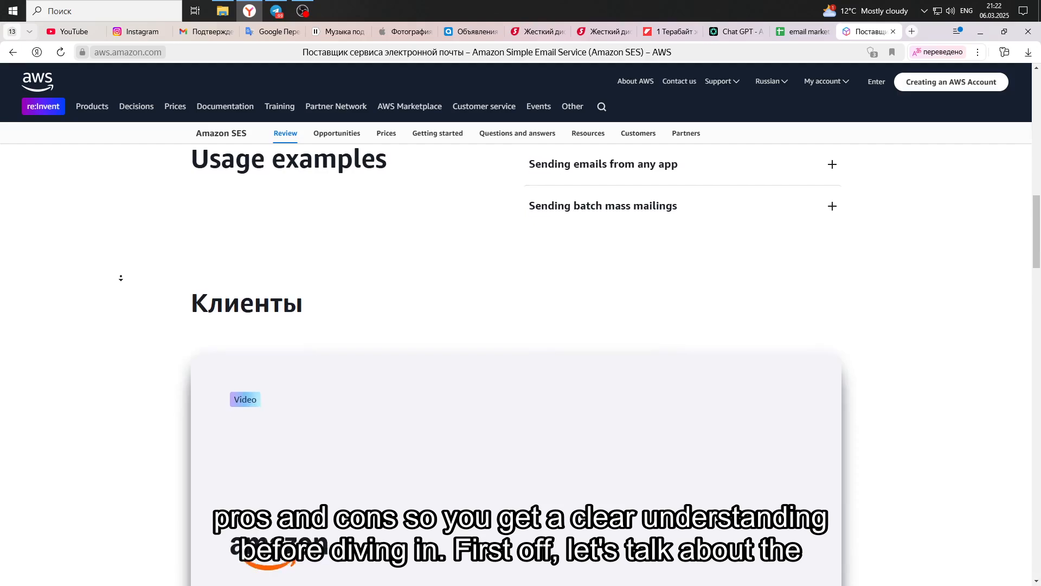
{"action": "scroll", "scroll_direction": "down", "scroll_amount": 3}
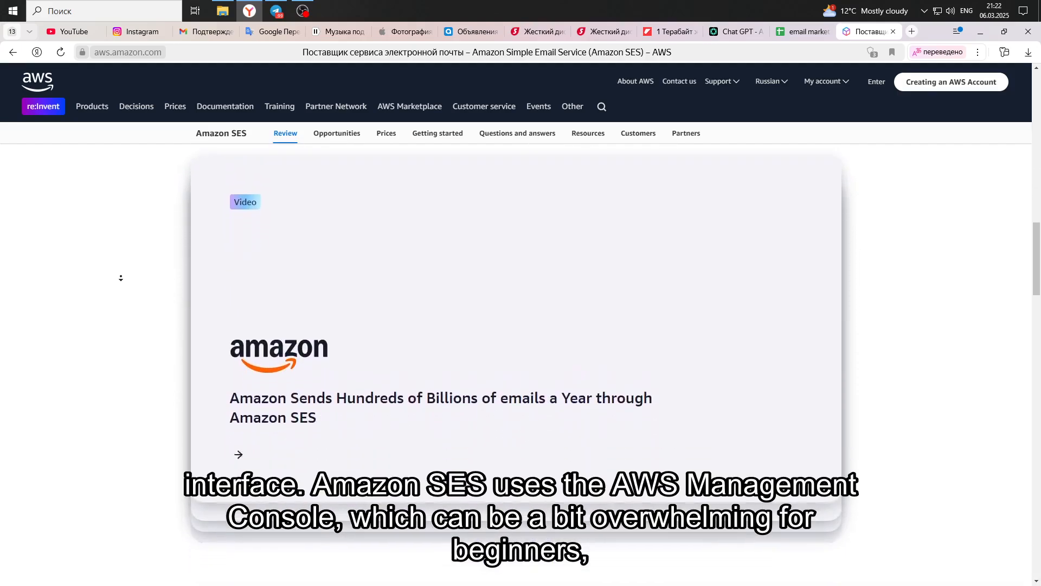
{"action": "scroll", "scroll_direction": "down", "scroll_amount": 3}
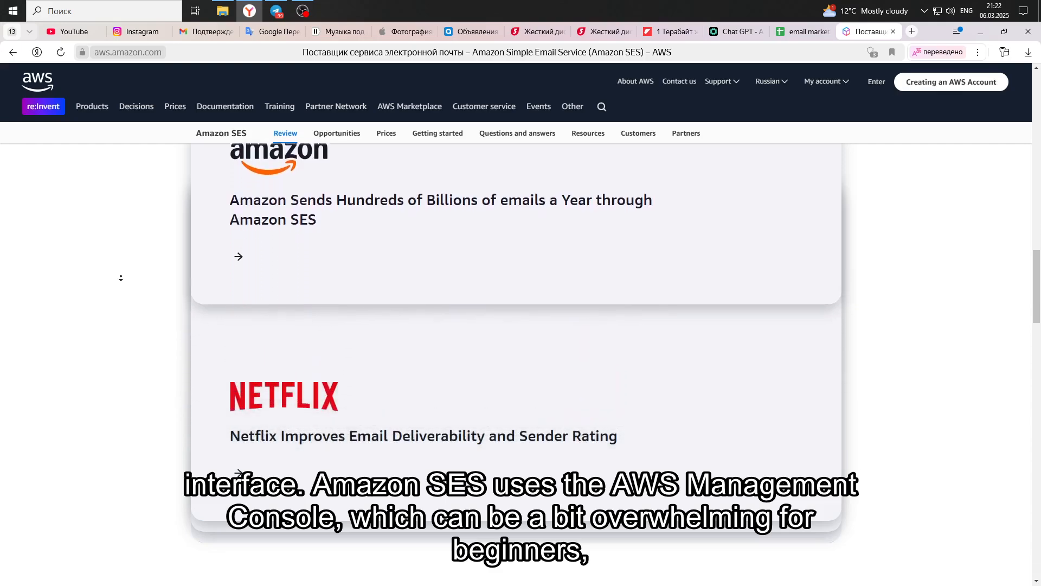
{"action": "scroll", "scroll_direction": "down", "scroll_amount": 3}
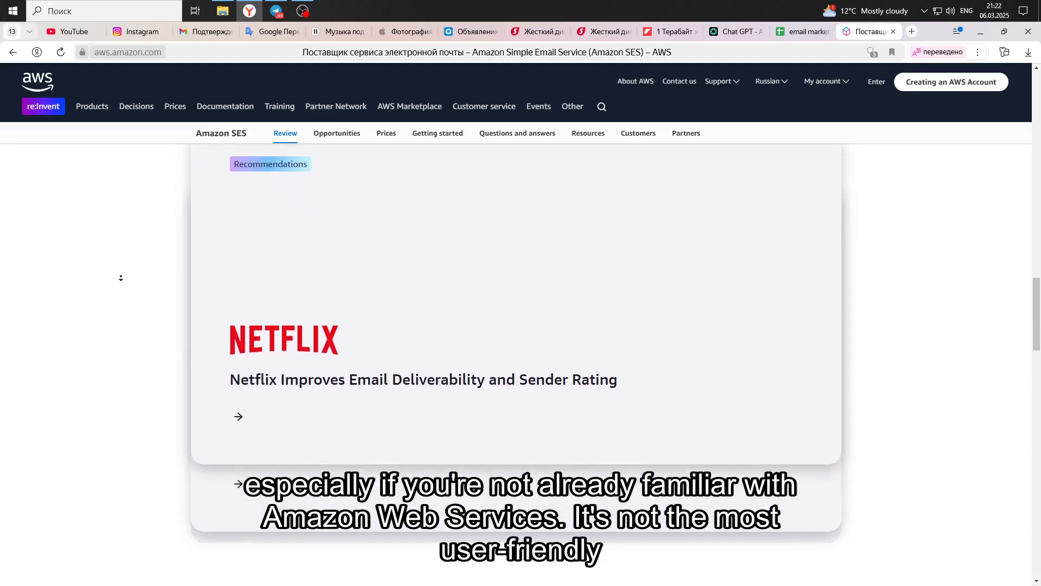
{"action": "scroll", "scroll_direction": "down", "scroll_amount": 3}
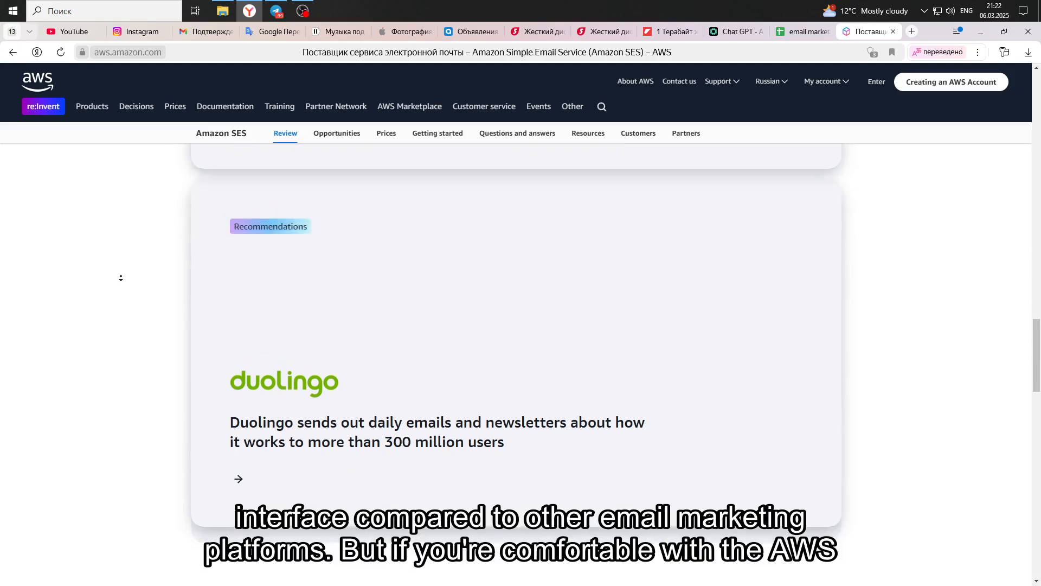
Read past the Duolingo and Reddit customer stories to Next steps, then open the features page.
{"action": "scroll", "scroll_direction": "down", "scroll_amount": 3}
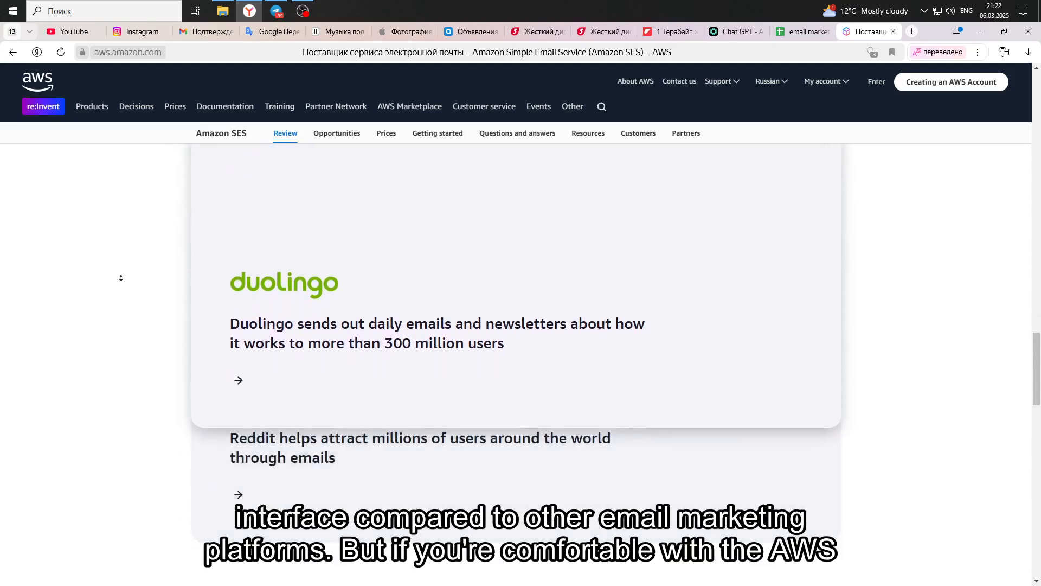
{"action": "scroll", "scroll_direction": "down", "scroll_amount": 3}
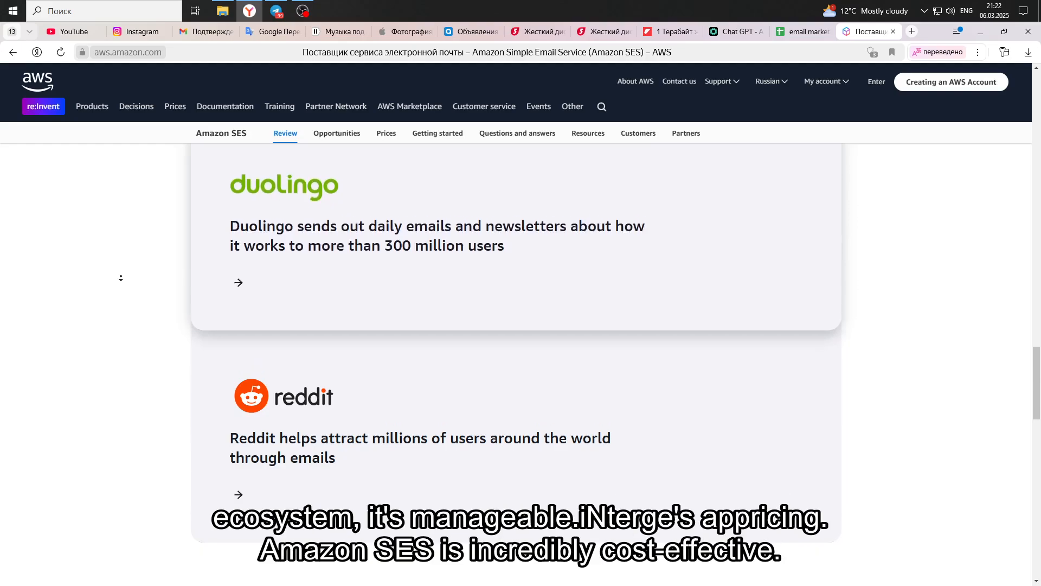
{"action": "scroll", "scroll_direction": "down", "scroll_amount": 3}
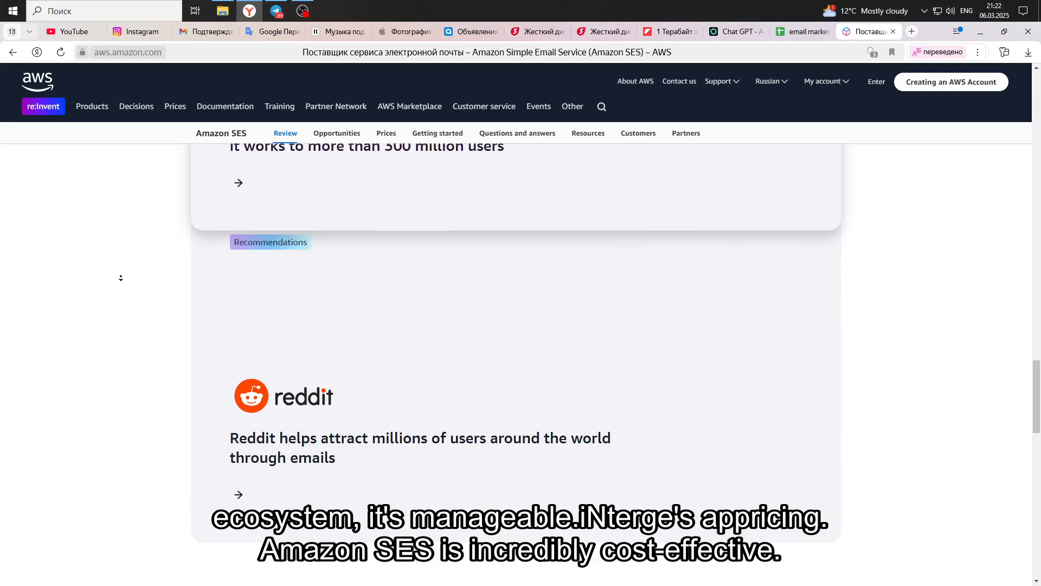
{"action": "scroll", "scroll_direction": "down", "scroll_amount": 3}
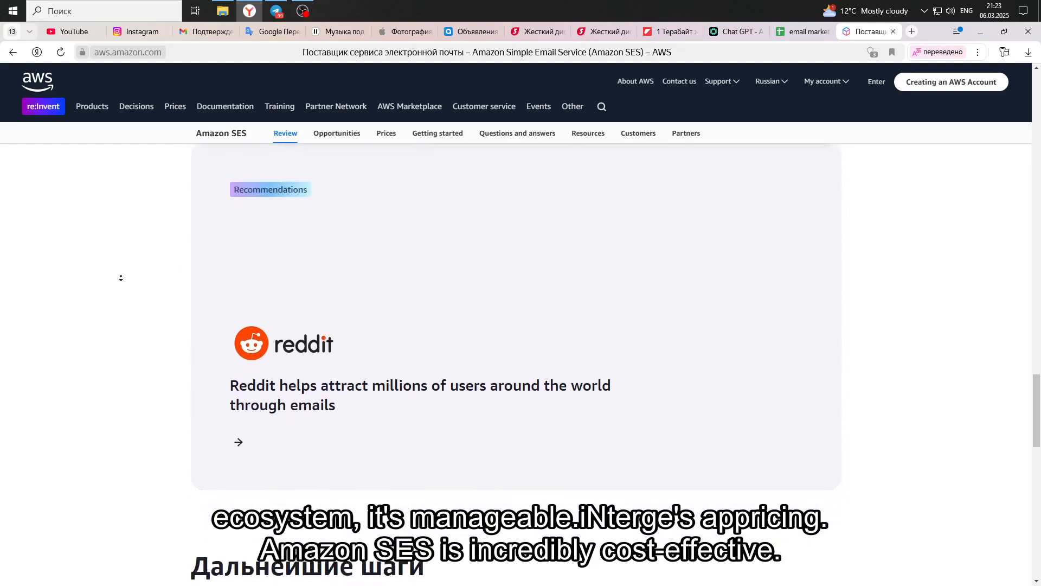
{"action": "scroll", "scroll_direction": "down", "scroll_amount": 3}
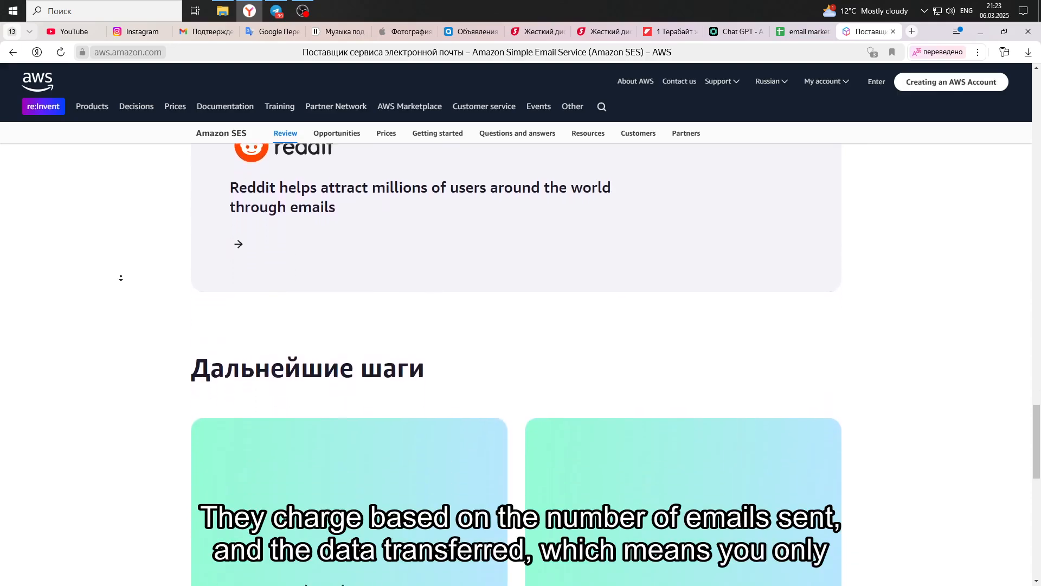
{"action": "scroll", "scroll_direction": "down", "scroll_amount": 3}
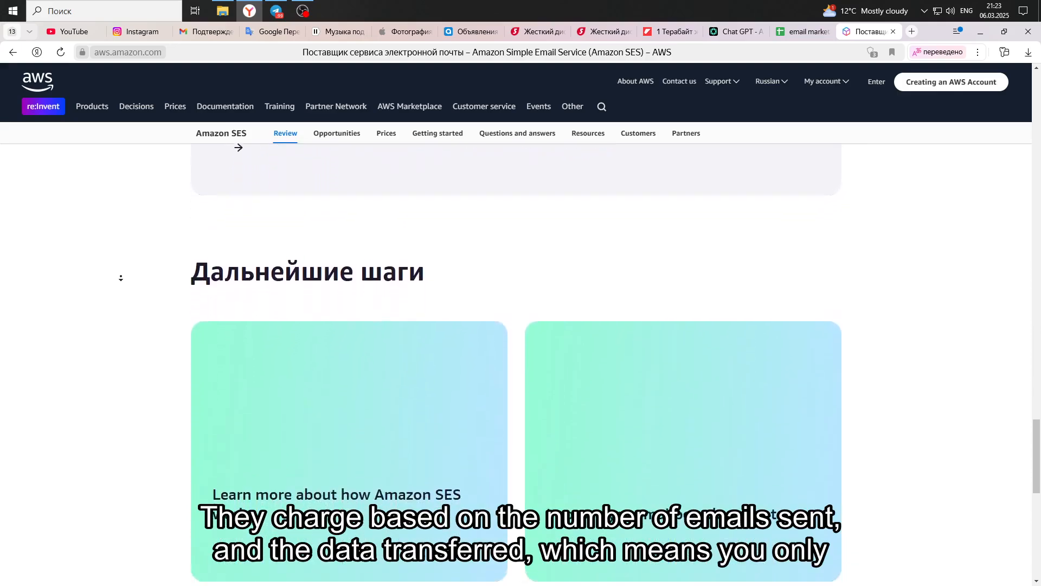
{"action": "scroll", "scroll_direction": "down", "scroll_amount": 3}
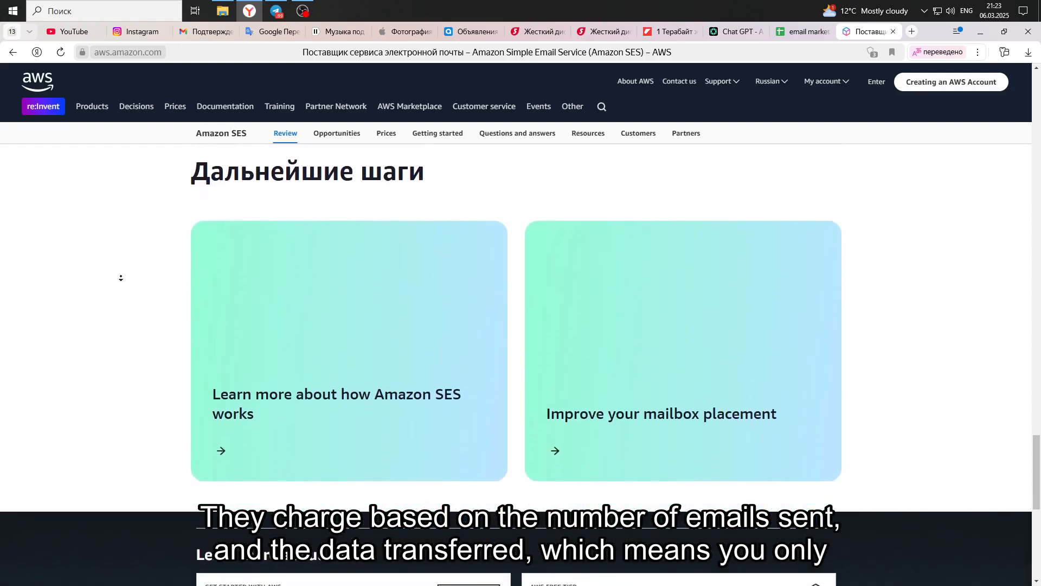
{"action": "scroll", "scroll_direction": "down", "scroll_amount": 3}
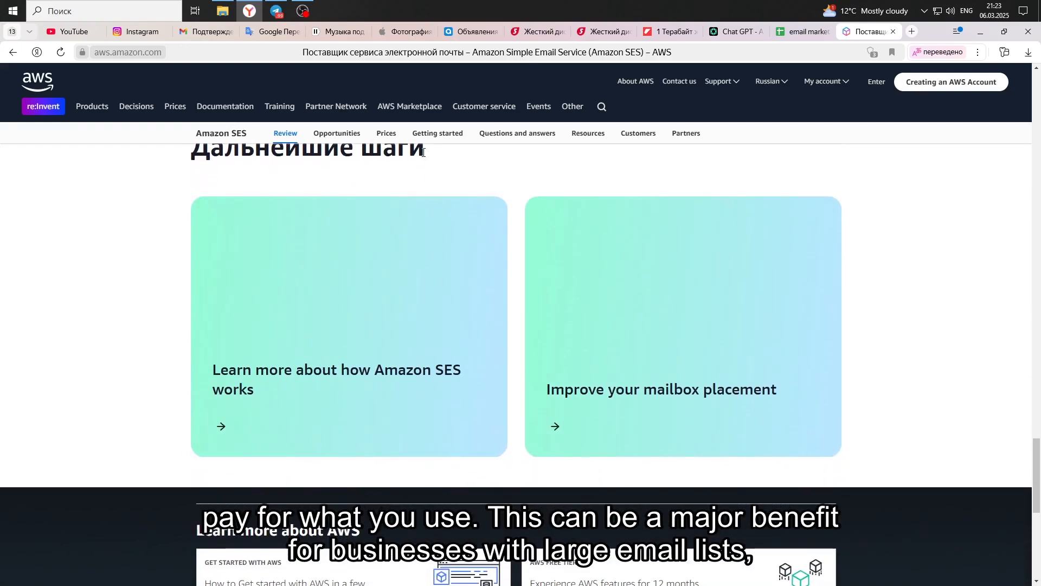
{"action": "left_click", "coordinate": [336, 133]}
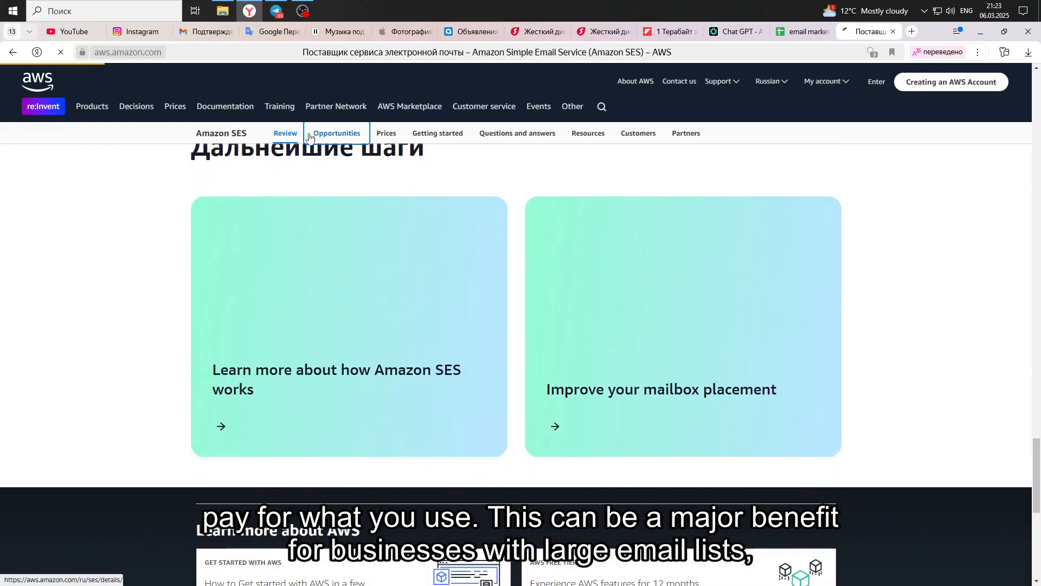
Translate the SES features page into English, read it to the footer, and open pricing.
{"action": "left_click", "coordinate": [336, 133]}
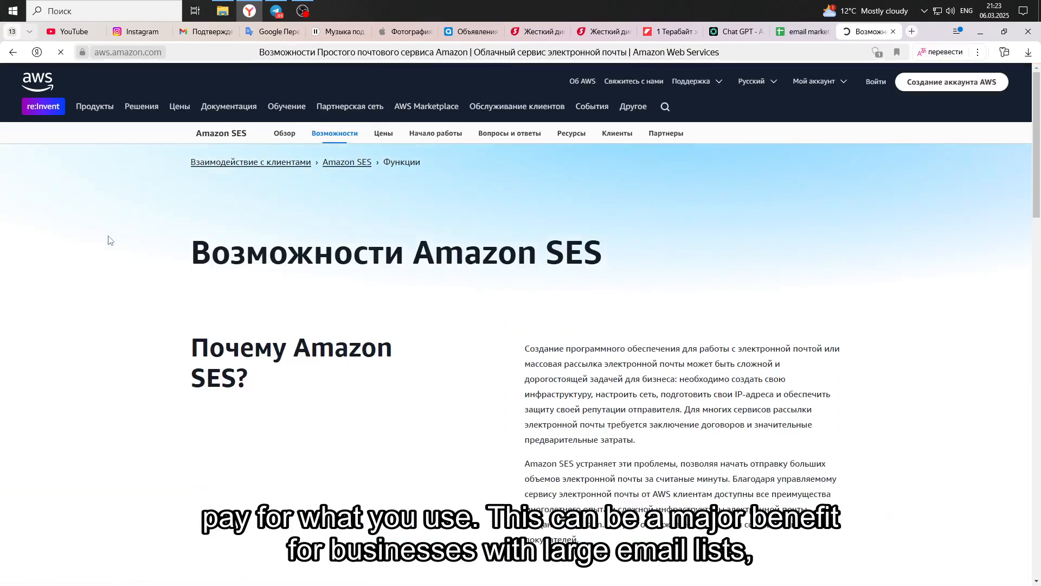
{"action": "left_click", "coordinate": [943, 52]}
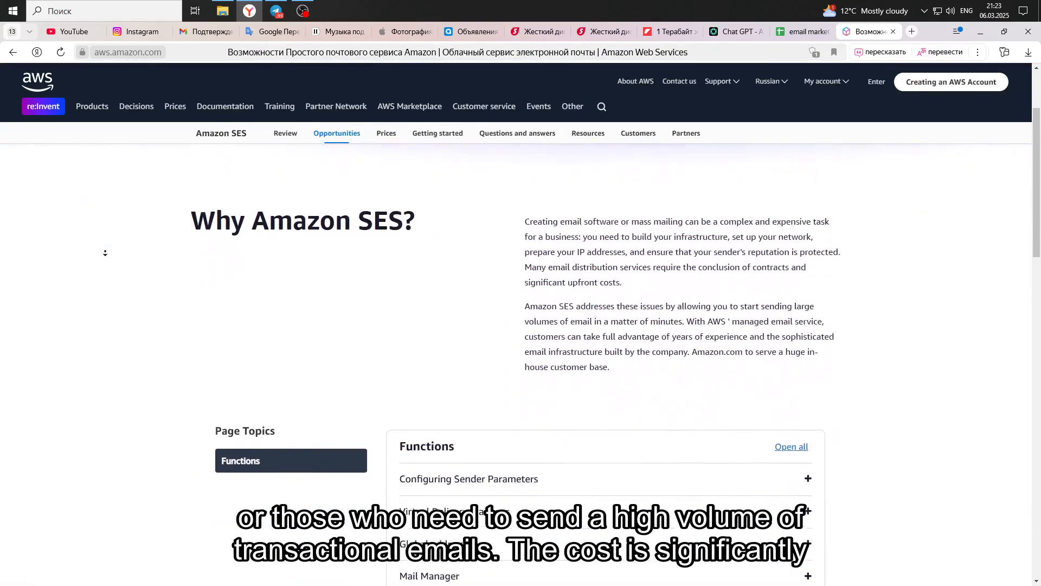
{"action": "scroll", "scroll_direction": "down", "scroll_amount": 3}
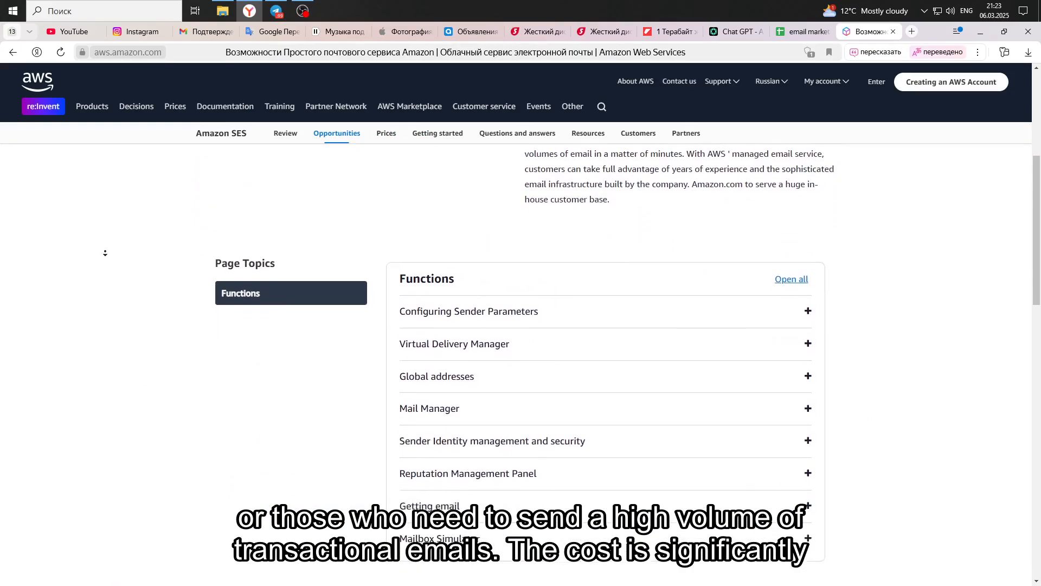
{"action": "scroll", "scroll_direction": "down", "scroll_amount": 3}
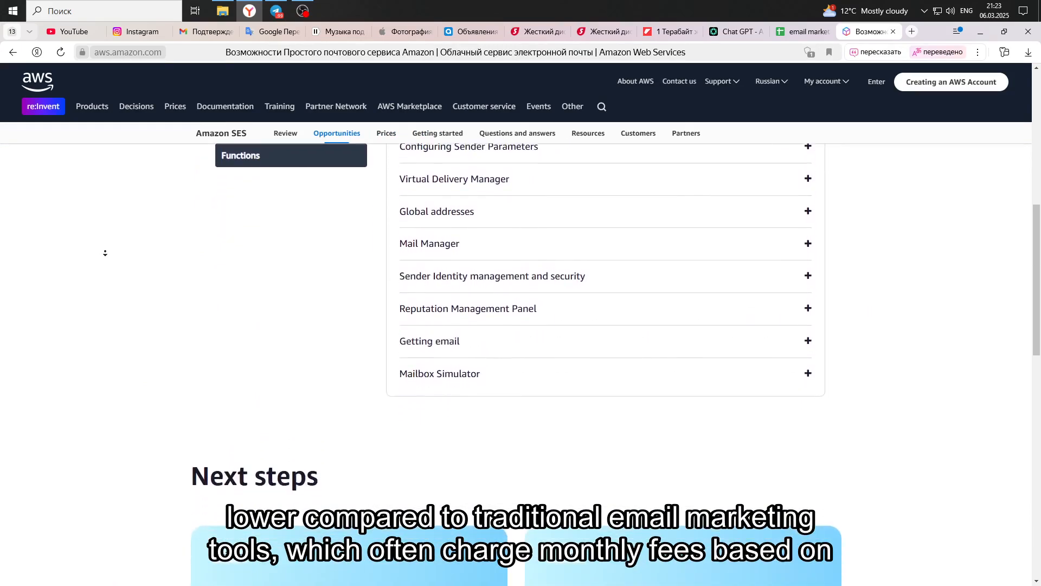
{"action": "scroll", "scroll_direction": "down", "scroll_amount": 3}
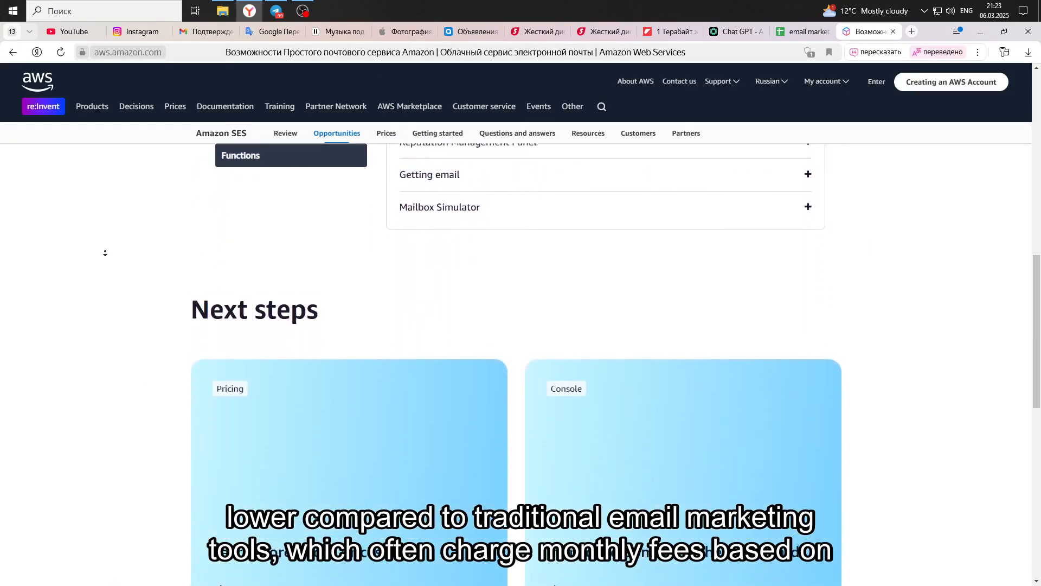
{"action": "scroll", "scroll_direction": "down", "scroll_amount": 3}
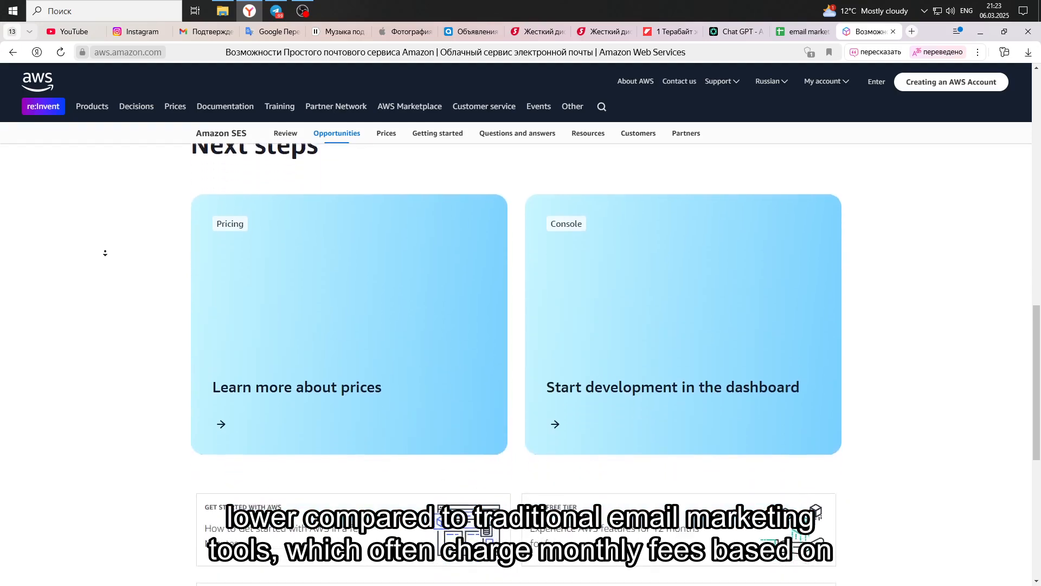
{"action": "scroll", "scroll_direction": "down", "scroll_amount": 3}
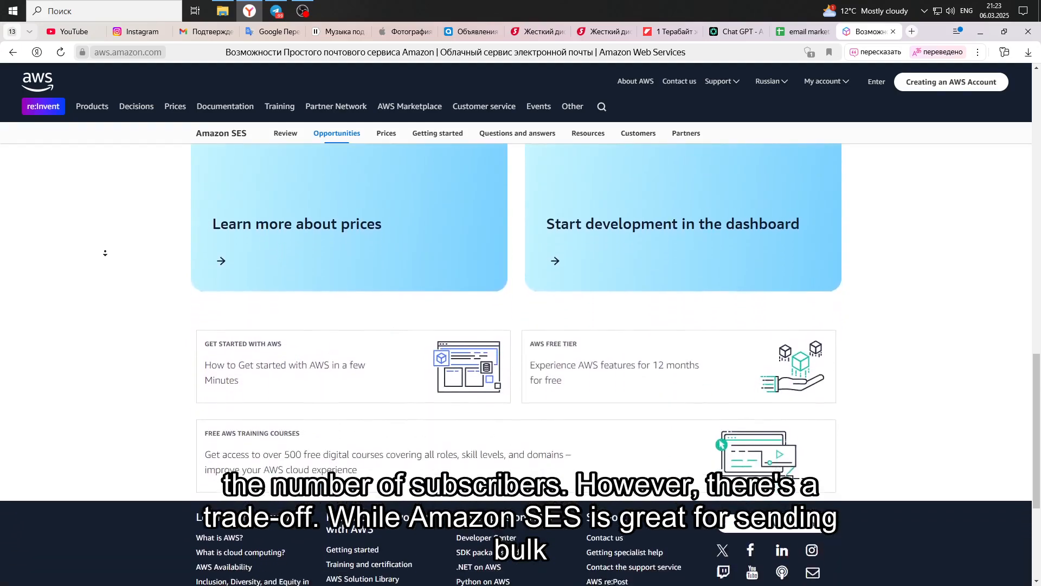
{"action": "scroll", "scroll_direction": "down", "scroll_amount": 3}
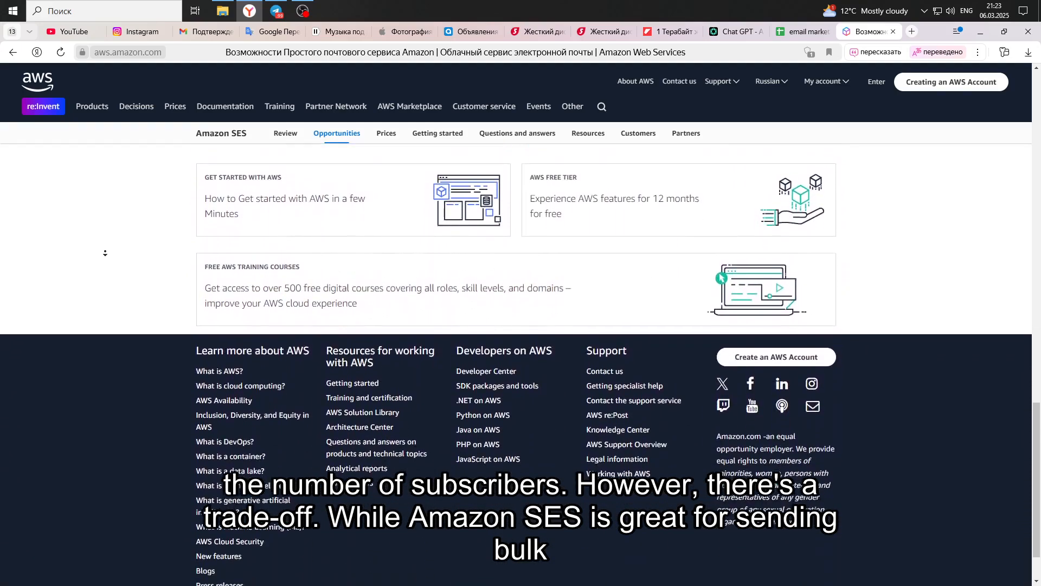
{"action": "scroll", "scroll_direction": "down", "scroll_amount": 3}
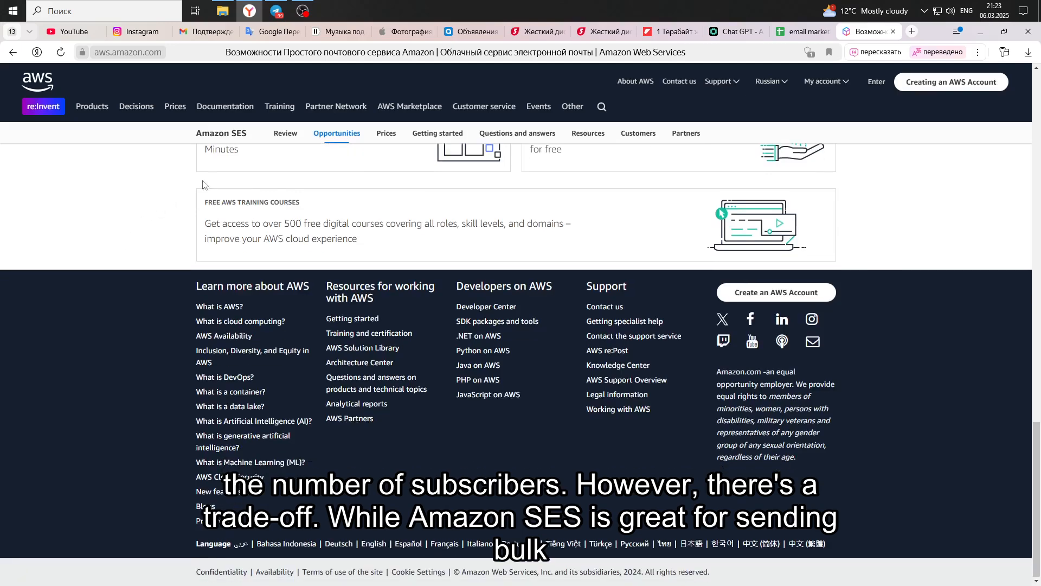
{"action": "left_click", "coordinate": [385, 133]}
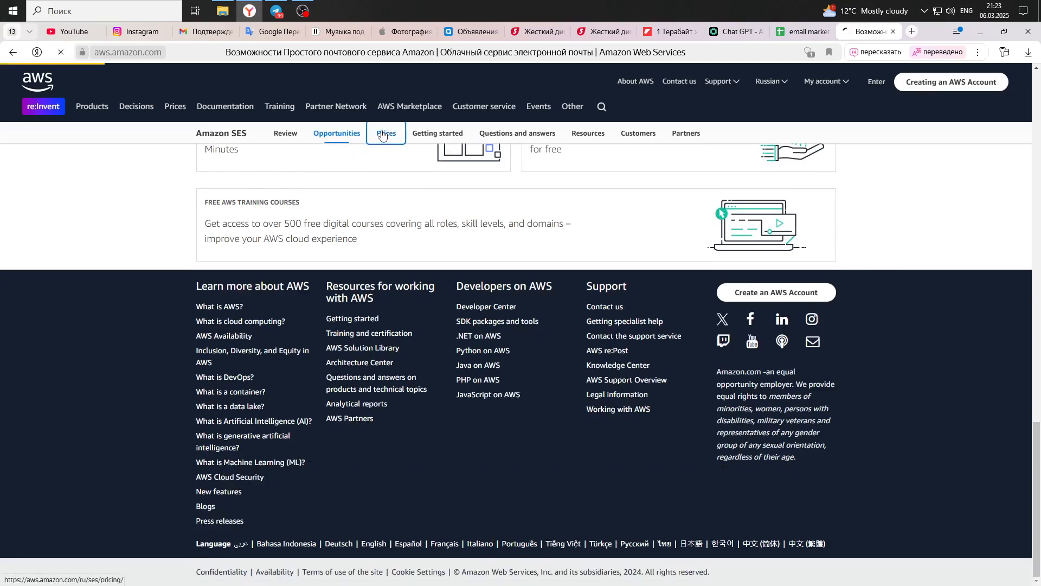
Open the SES pricing page translated into English and read the AWS Free Tier section.
{"action": "left_click", "coordinate": [385, 133]}
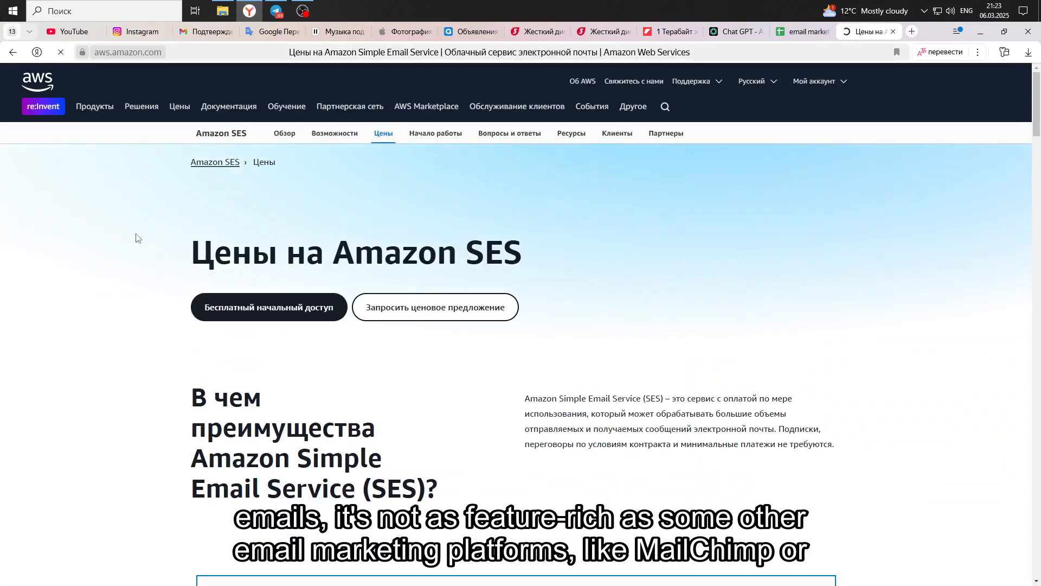
{"action": "left_click", "coordinate": [939, 52]}
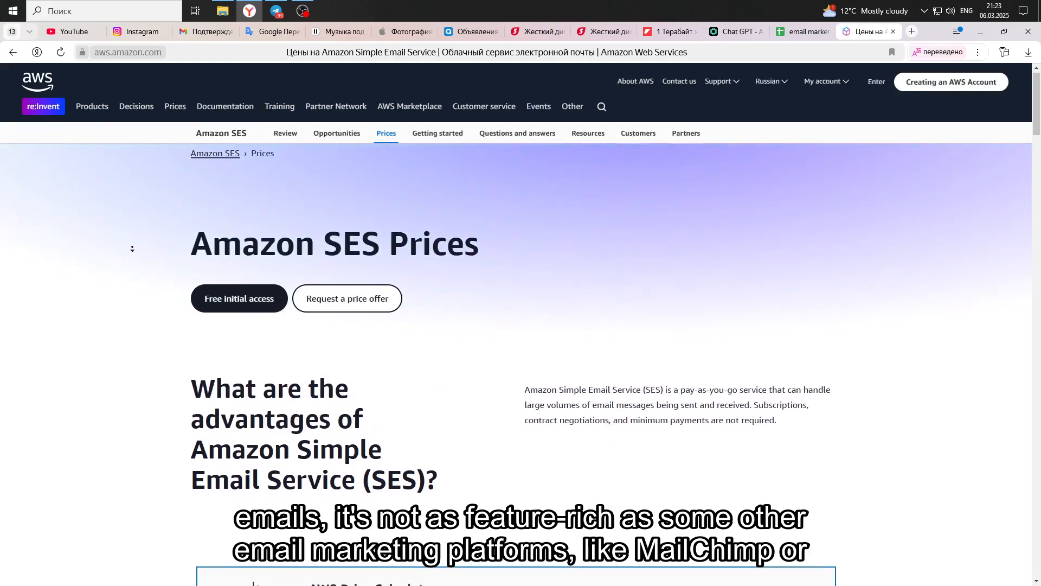
{"action": "scroll", "scroll_direction": "down", "scroll_amount": 3}
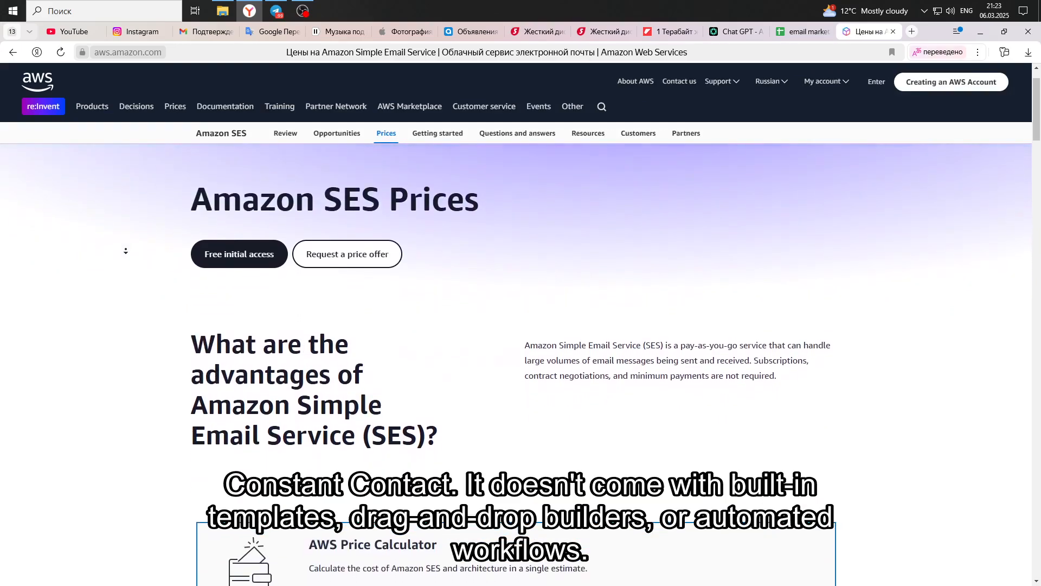
{"action": "scroll", "scroll_direction": "down", "scroll_amount": 3}
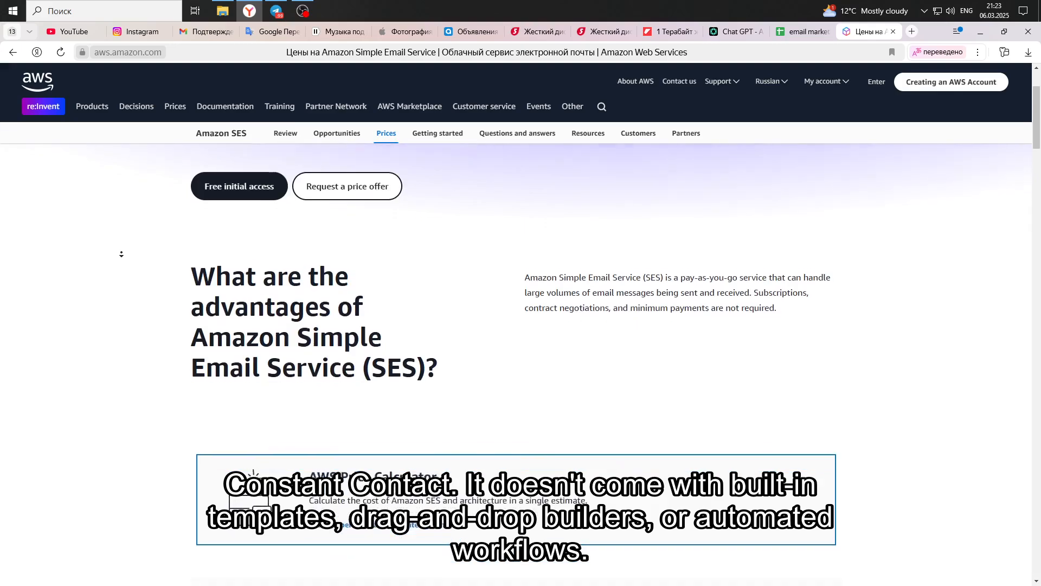
{"action": "scroll", "scroll_direction": "down", "scroll_amount": 3}
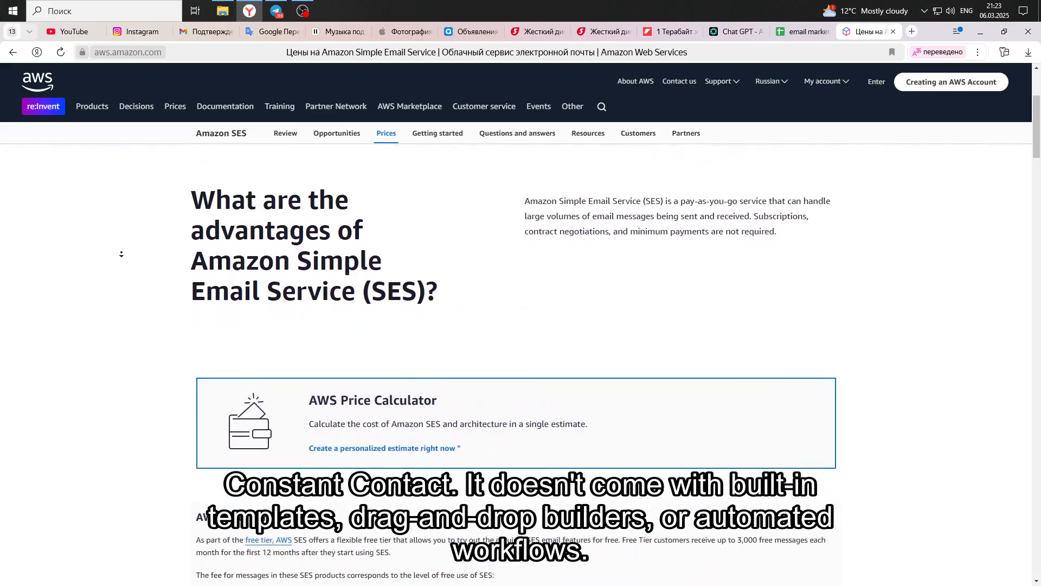
{"action": "scroll", "scroll_direction": "down", "scroll_amount": 3}
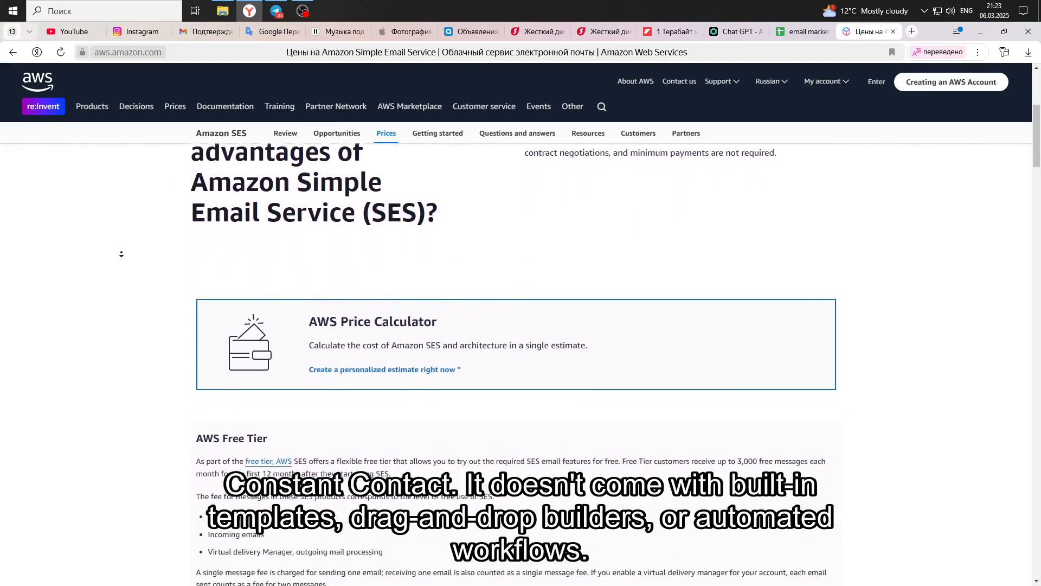
{"action": "scroll", "scroll_direction": "down", "scroll_amount": 3}
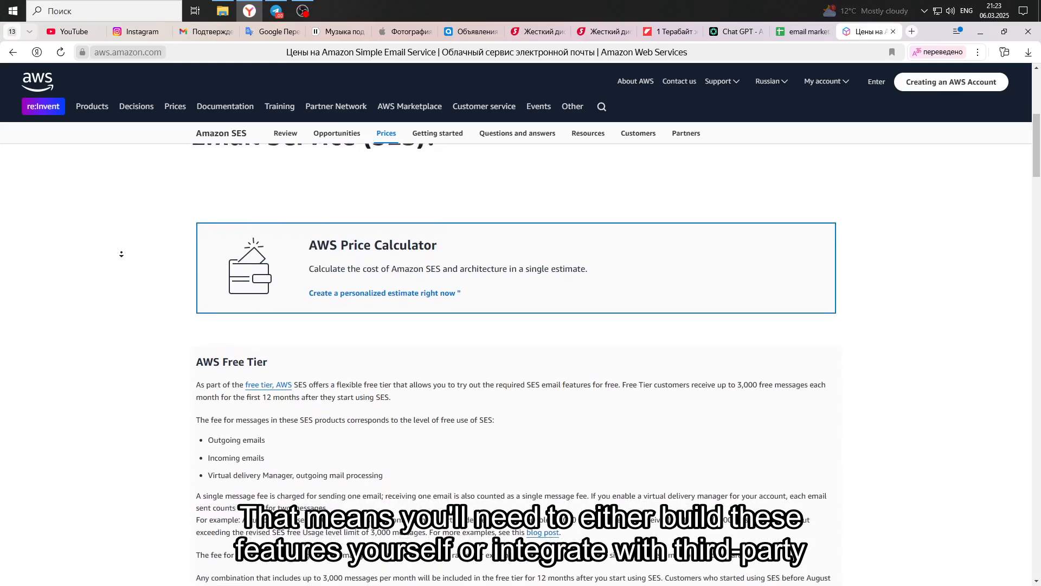
{"action": "scroll", "scroll_direction": "down", "scroll_amount": 3}
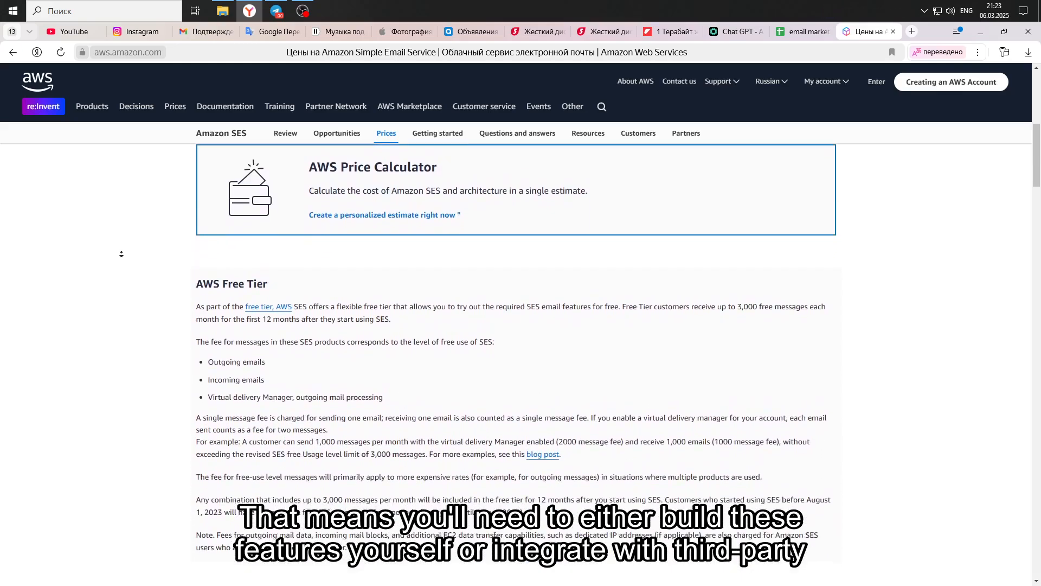
Review the Amazon SES prices table and the dedicated IP additional features table.
{"action": "scroll", "scroll_direction": "down", "scroll_amount": 3}
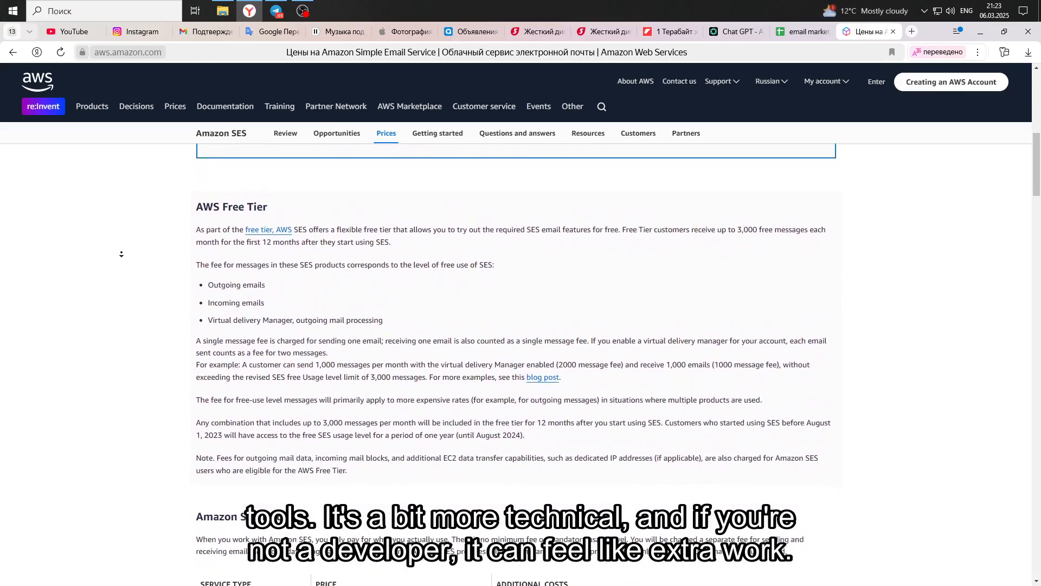
{"action": "scroll", "scroll_direction": "down", "scroll_amount": 3}
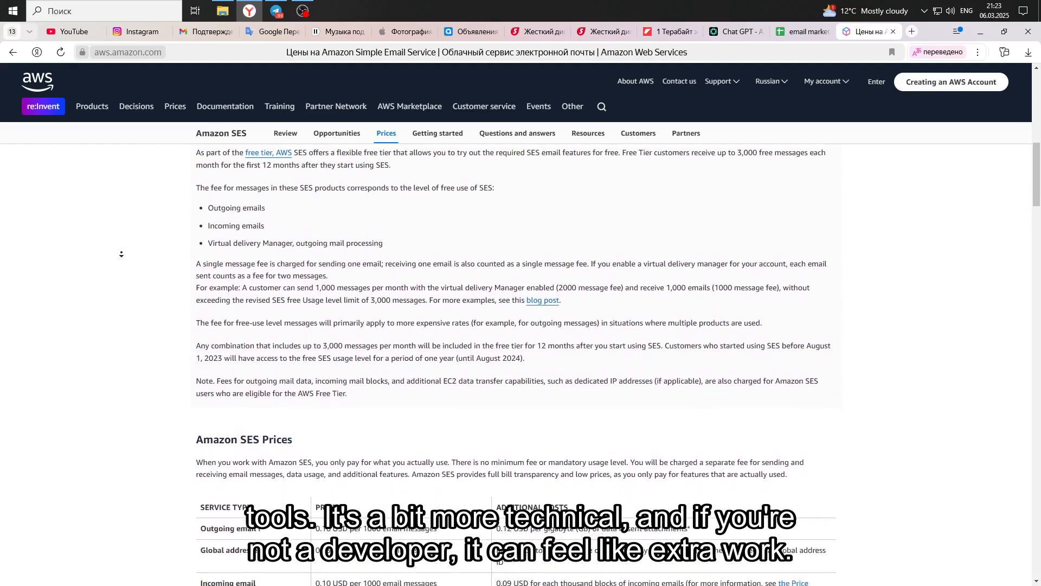
{"action": "scroll", "scroll_direction": "down", "scroll_amount": 3}
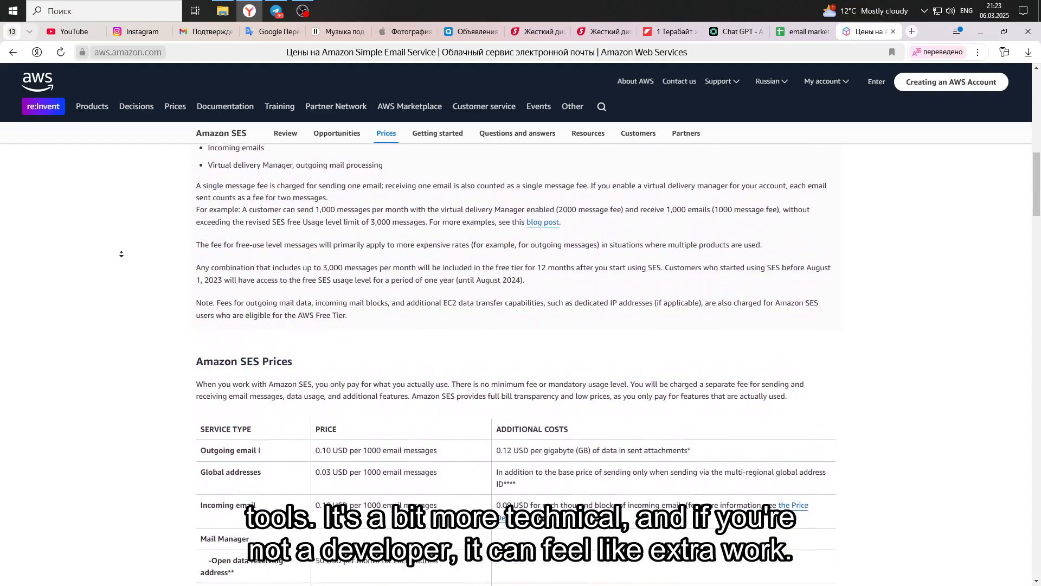
{"action": "scroll", "scroll_direction": "down", "scroll_amount": 3}
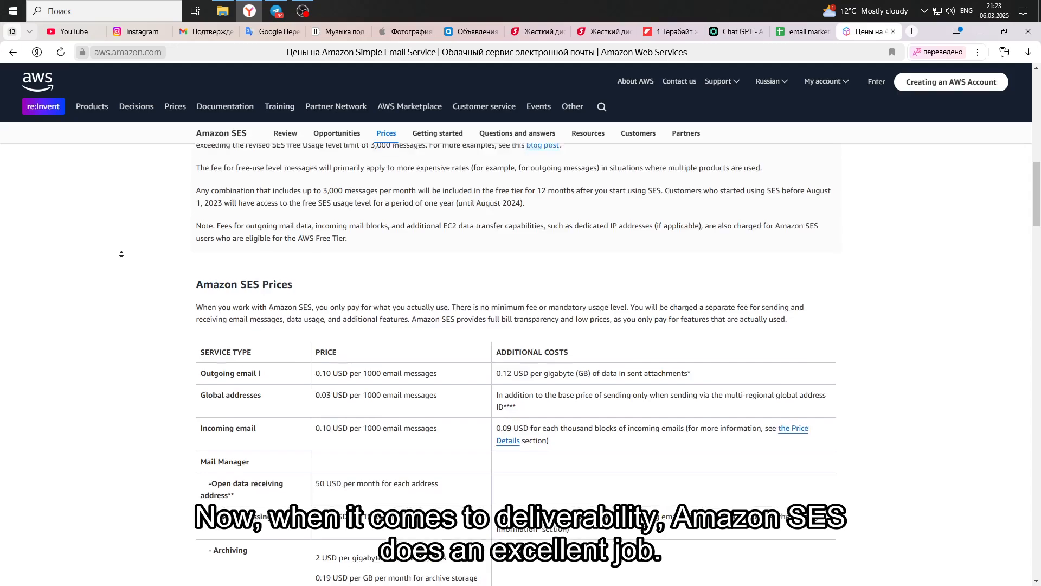
{"action": "scroll", "scroll_direction": "down", "scroll_amount": 3}
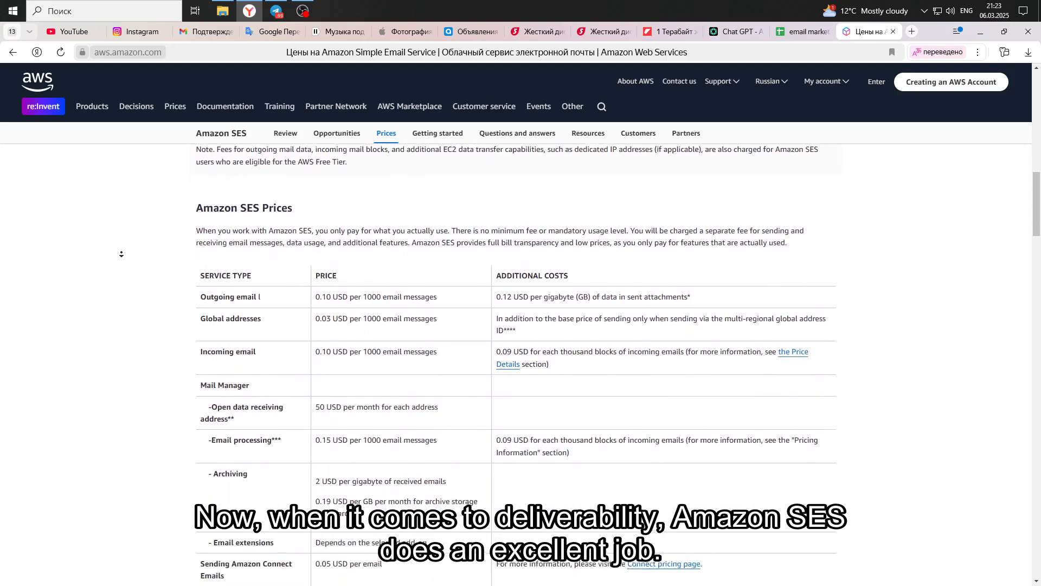
{"action": "scroll", "scroll_direction": "down", "scroll_amount": 3}
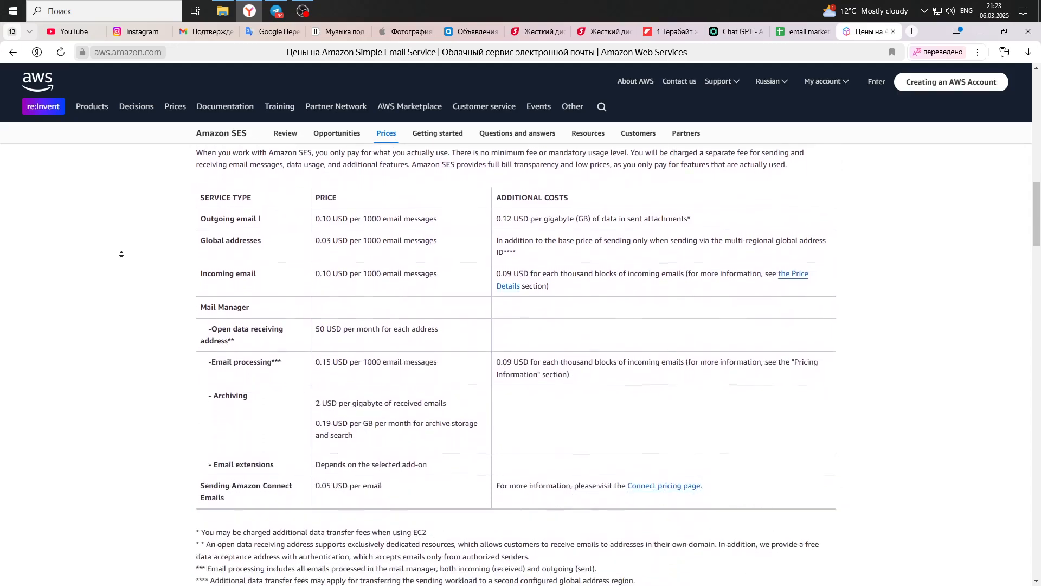
{"action": "scroll", "scroll_direction": "down", "scroll_amount": 3}
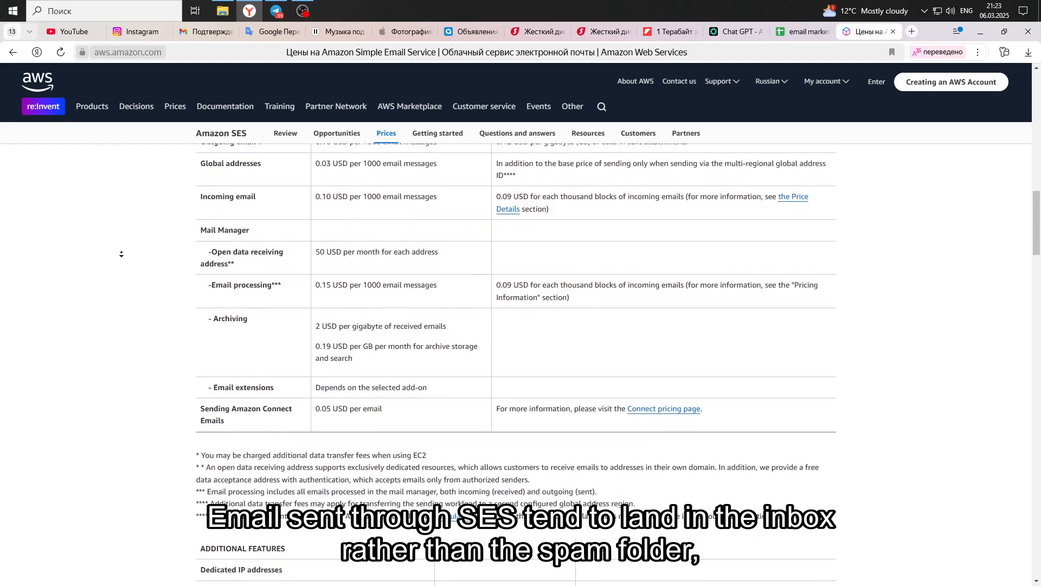
{"action": "scroll", "scroll_direction": "down", "scroll_amount": 3}
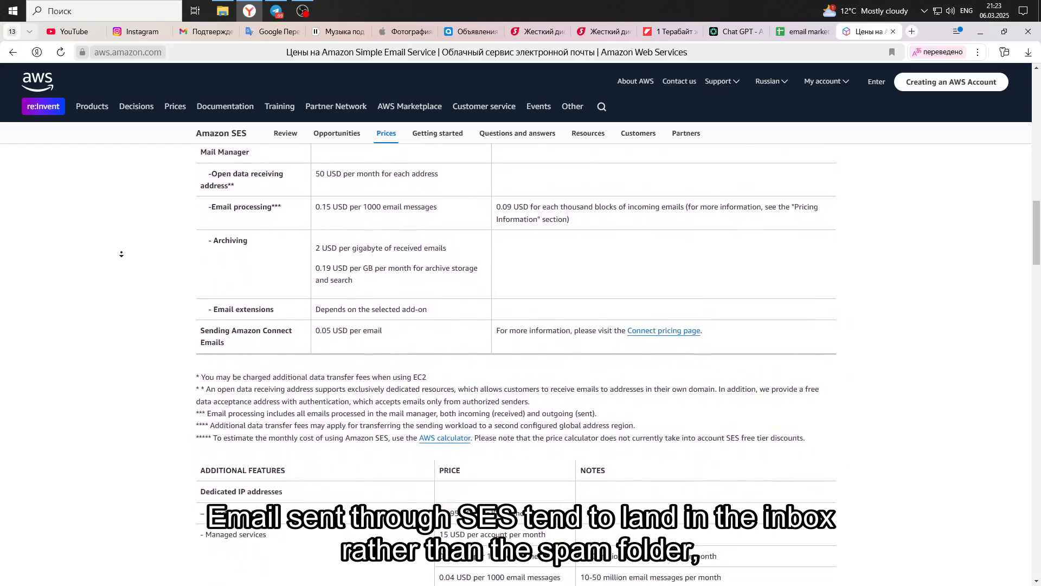
{"action": "scroll", "scroll_direction": "down", "scroll_amount": 3}
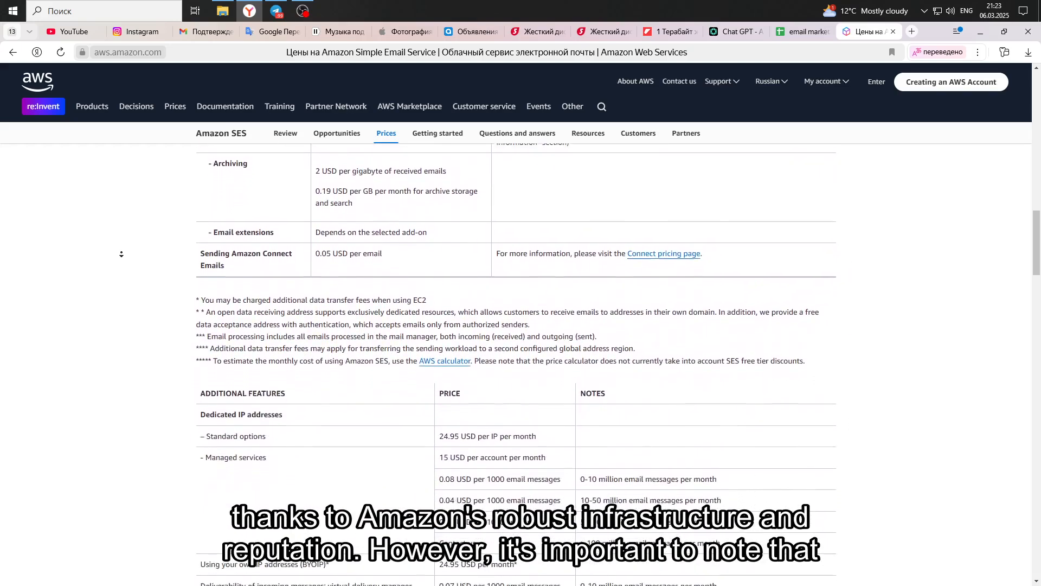
{"action": "scroll", "scroll_direction": "down", "scroll_amount": 3}
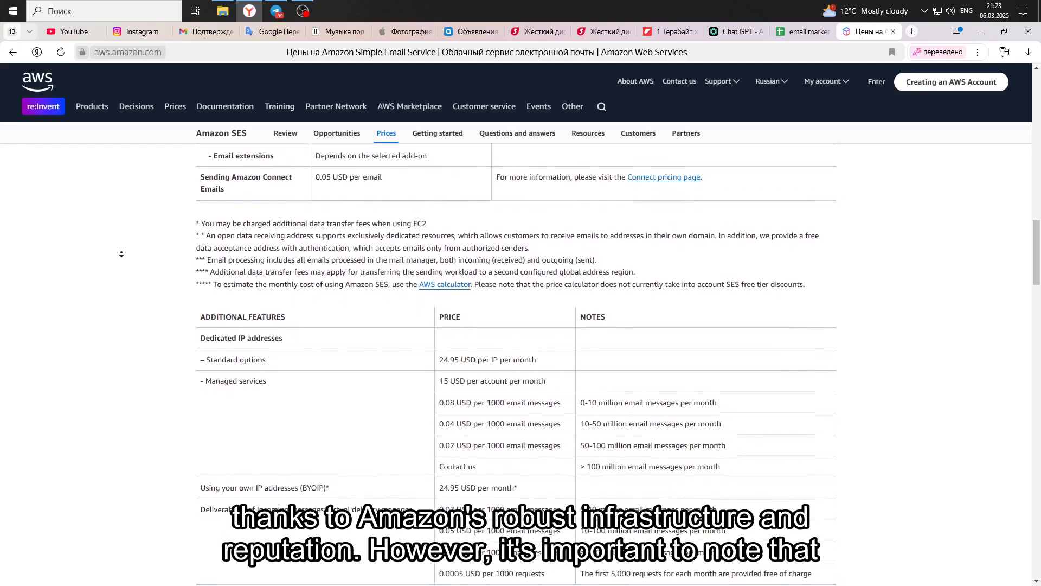
{"action": "scroll", "scroll_direction": "down", "scroll_amount": 3}
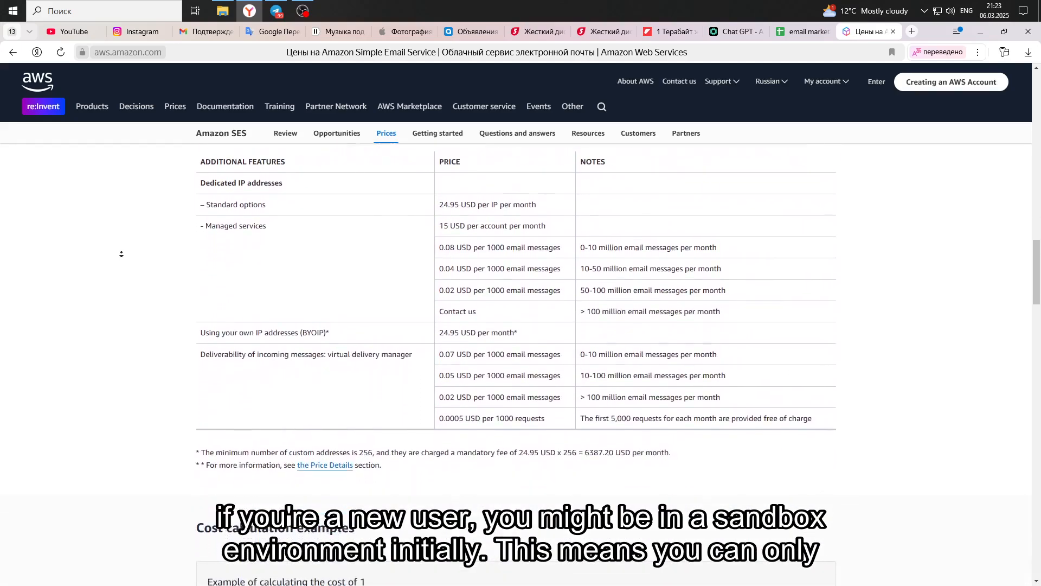
Read the five cost calculation examples down to the Pricing Details heading.
{"action": "scroll", "scroll_direction": "down", "scroll_amount": 3}
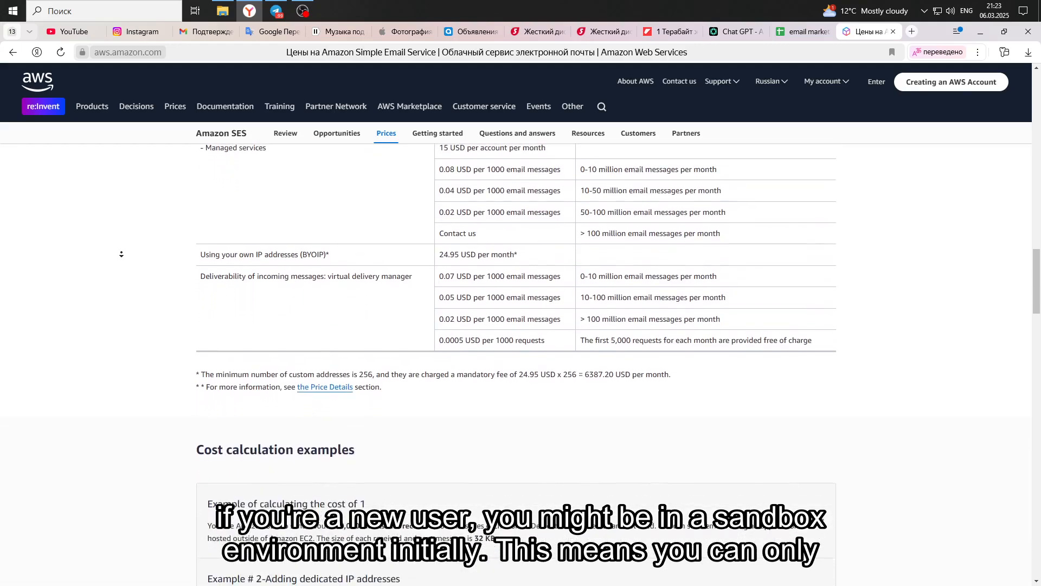
{"action": "scroll", "scroll_direction": "down", "scroll_amount": 3}
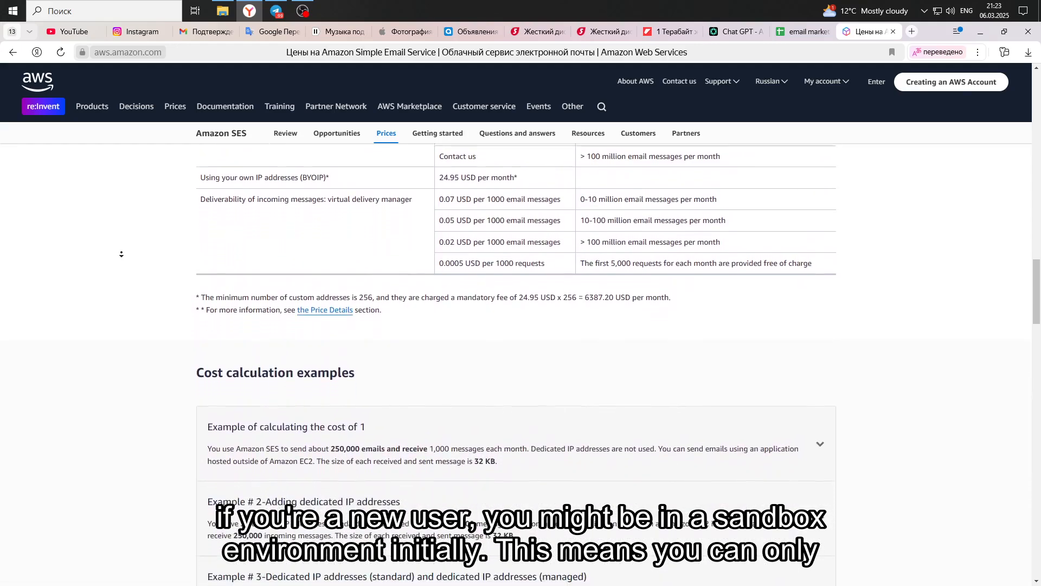
{"action": "scroll", "scroll_direction": "down", "scroll_amount": 3}
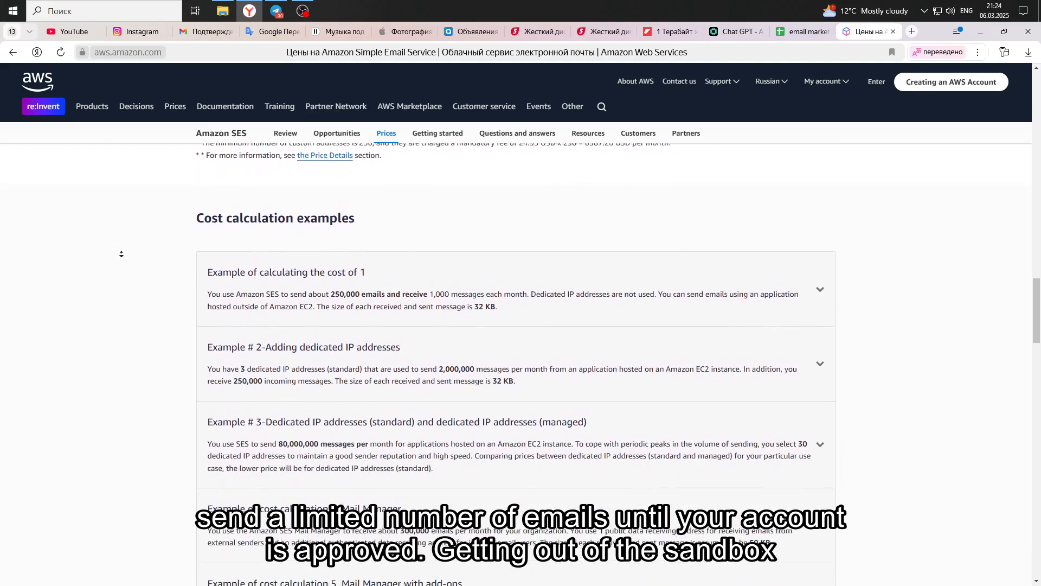
{"action": "scroll", "scroll_direction": "down", "scroll_amount": 3}
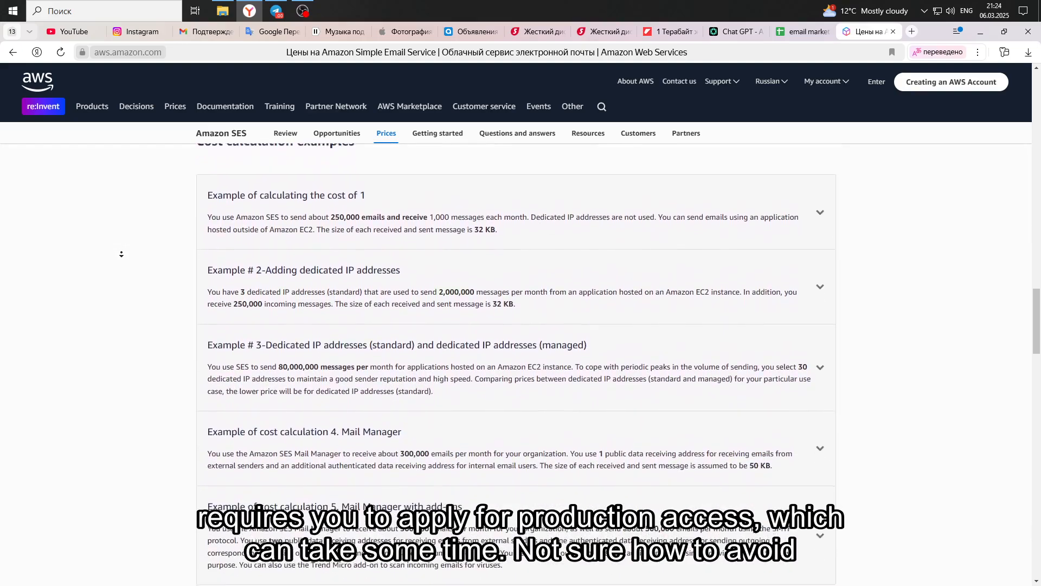
{"action": "scroll", "scroll_direction": "down", "scroll_amount": 3}
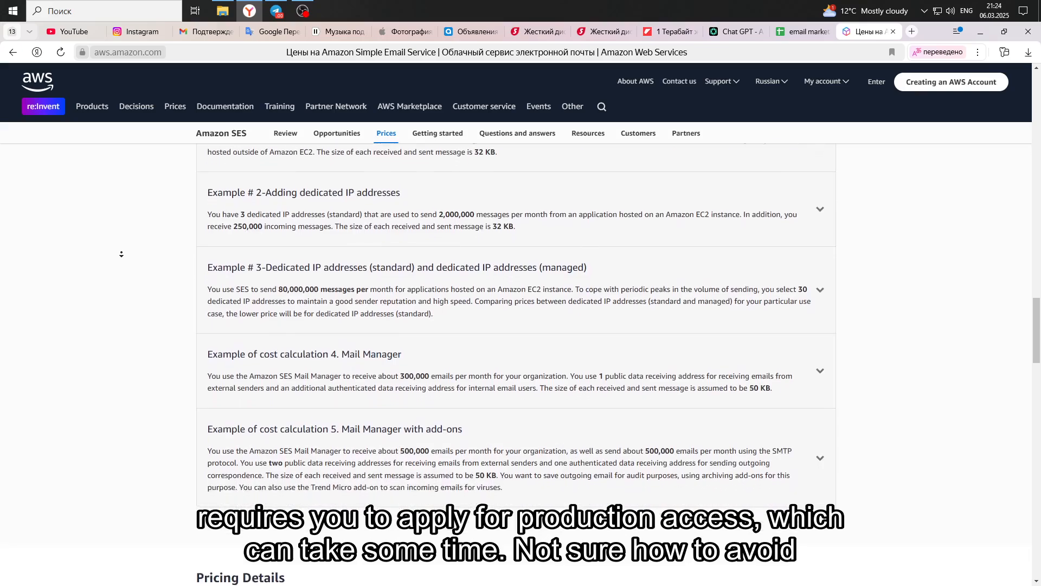
{"action": "scroll", "scroll_direction": "down", "scroll_amount": 3}
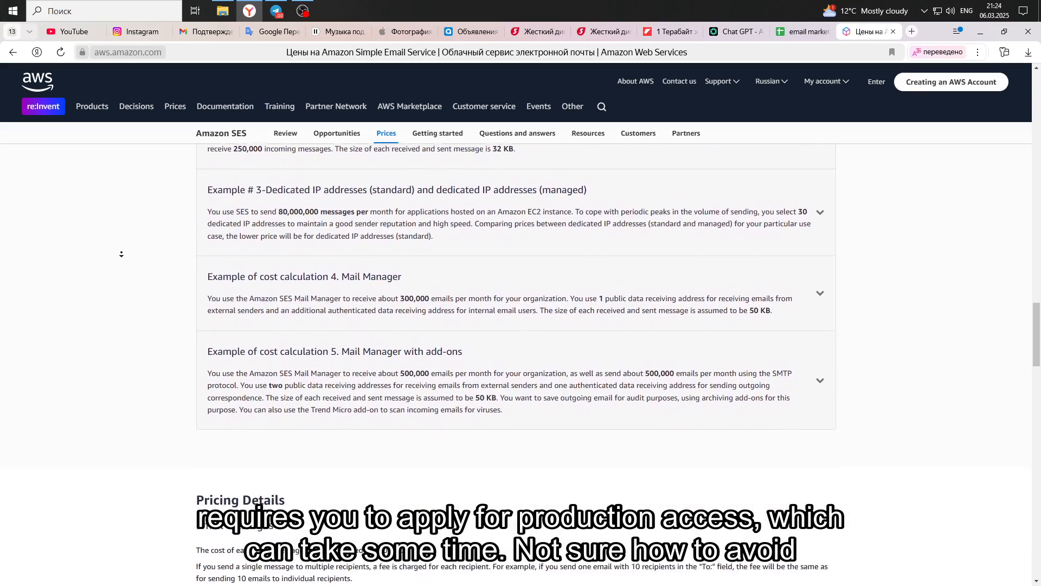
{"action": "scroll", "scroll_direction": "down", "scroll_amount": 3}
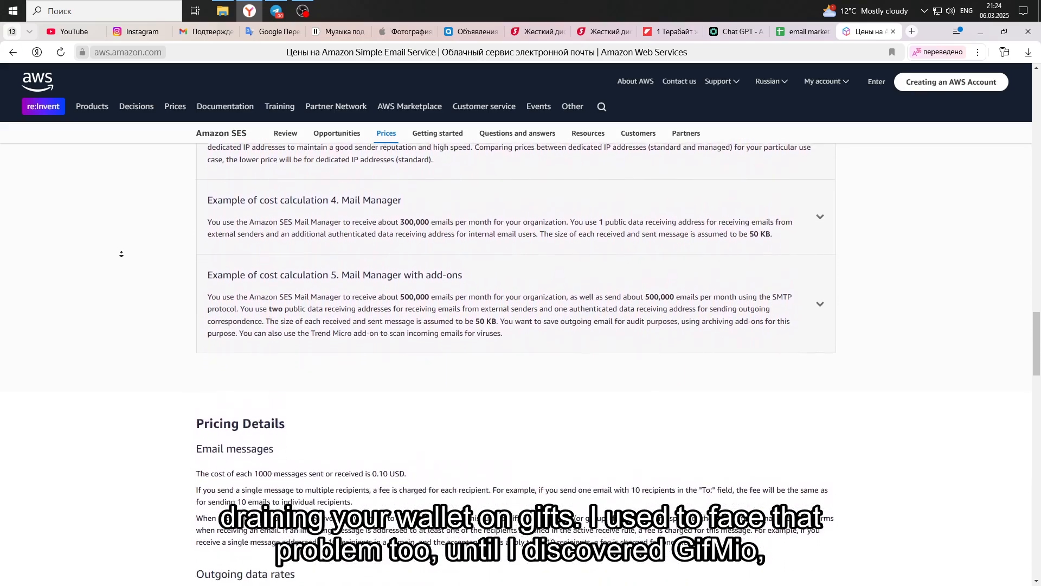
{"action": "scroll", "scroll_direction": "down", "scroll_amount": 3}
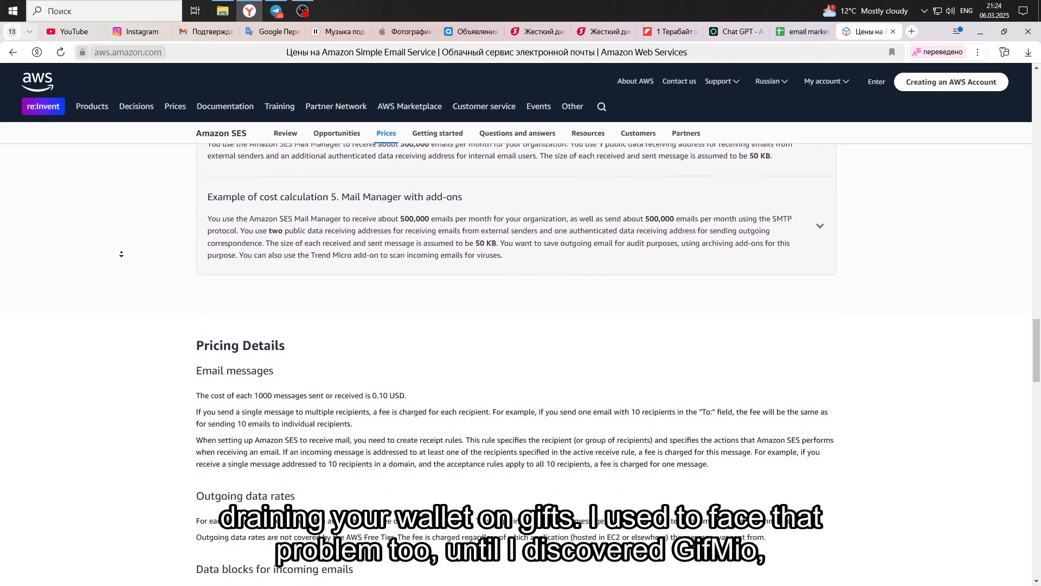
Read pricing details on messages, data, dedicated IPs, BYOIP and Virtual Delivery Manager.
{"action": "scroll", "scroll_direction": "down", "scroll_amount": 3}
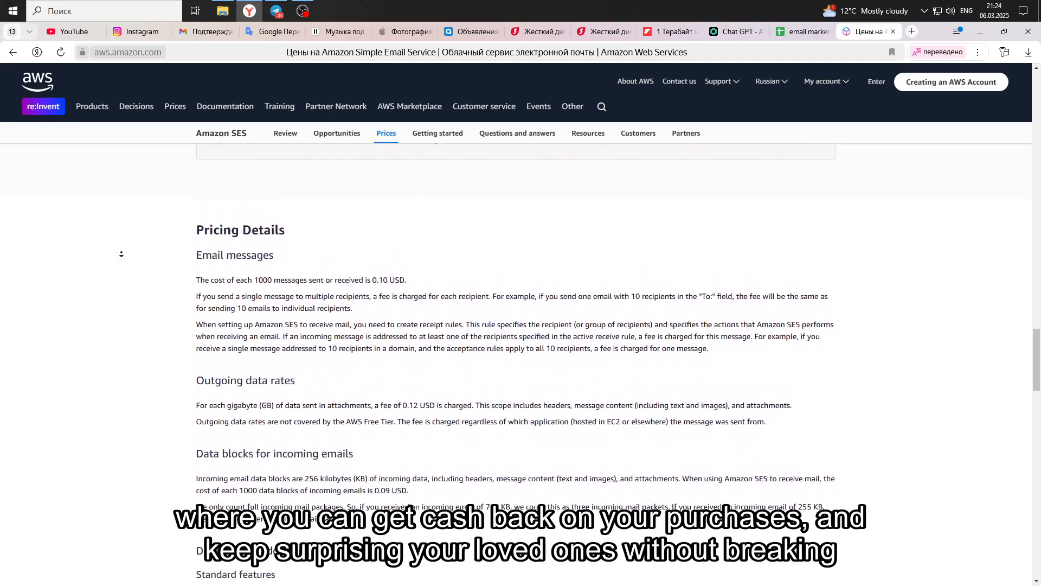
{"action": "scroll", "scroll_direction": "down", "scroll_amount": 3}
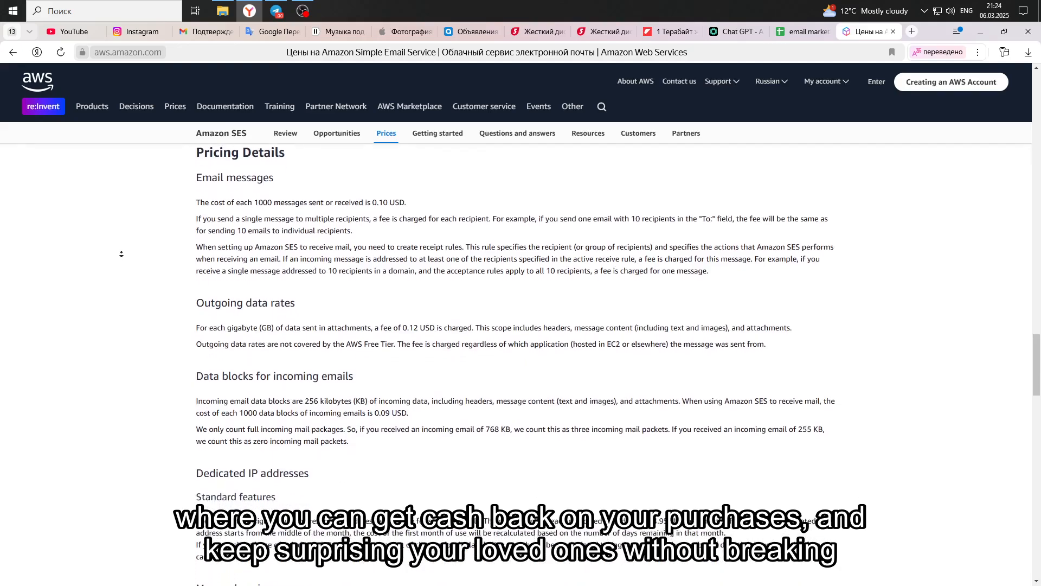
{"action": "scroll", "scroll_direction": "down", "scroll_amount": 3}
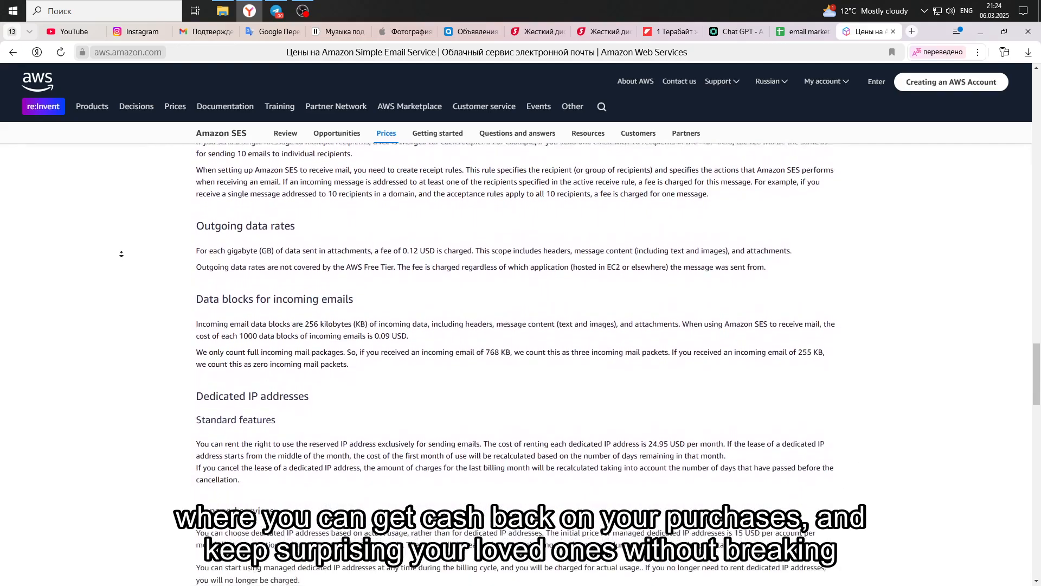
{"action": "scroll", "scroll_direction": "down", "scroll_amount": 3}
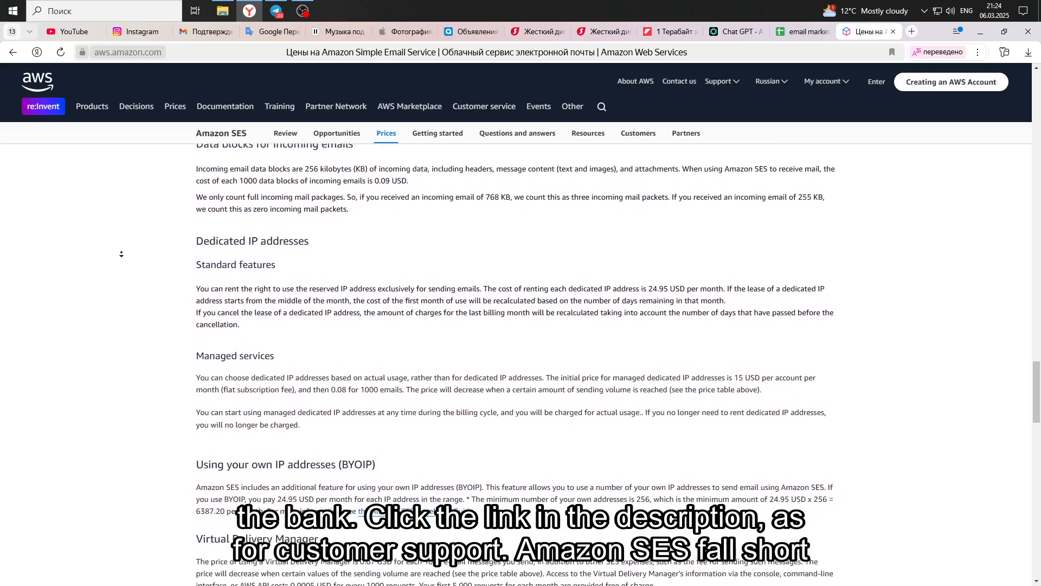
{"action": "scroll", "scroll_direction": "down", "scroll_amount": 3}
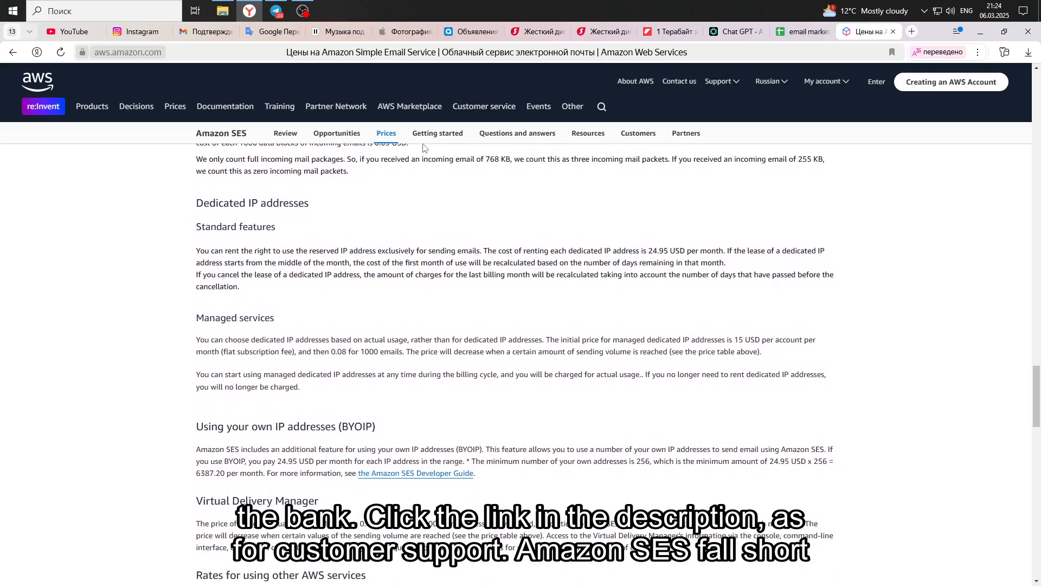
Open the Getting Started page in English and read its steps, training and resources to the footer.
{"action": "left_click", "coordinate": [437, 133]}
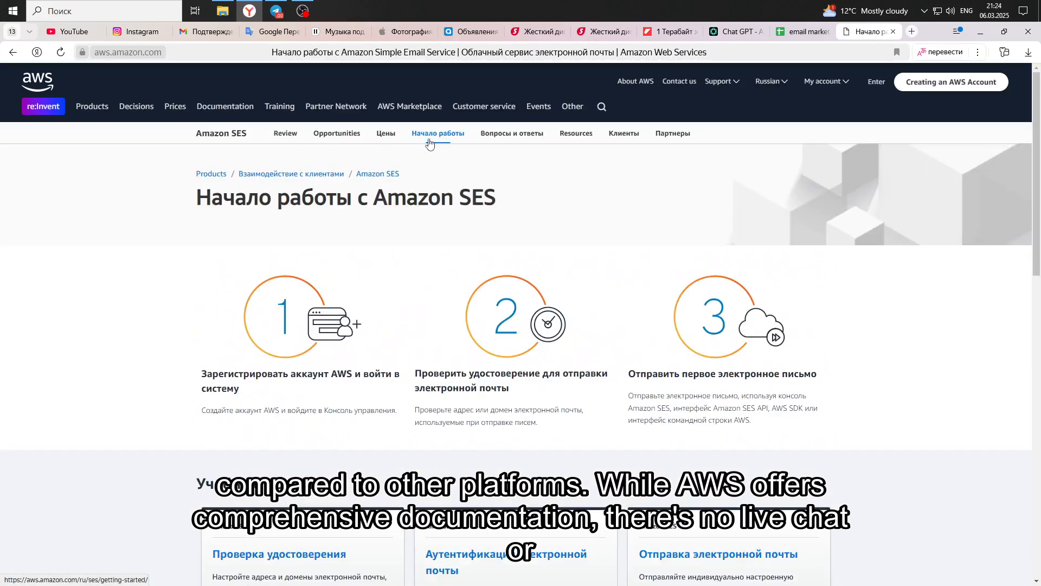
{"action": "left_click", "coordinate": [940, 52]}
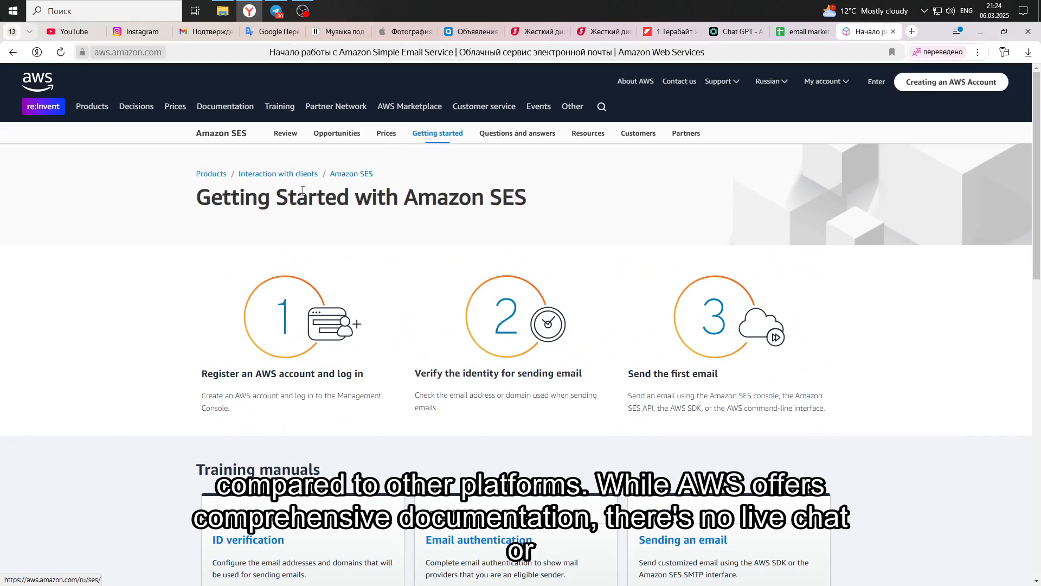
{"action": "mouse_move", "coordinate": [112, 321]}
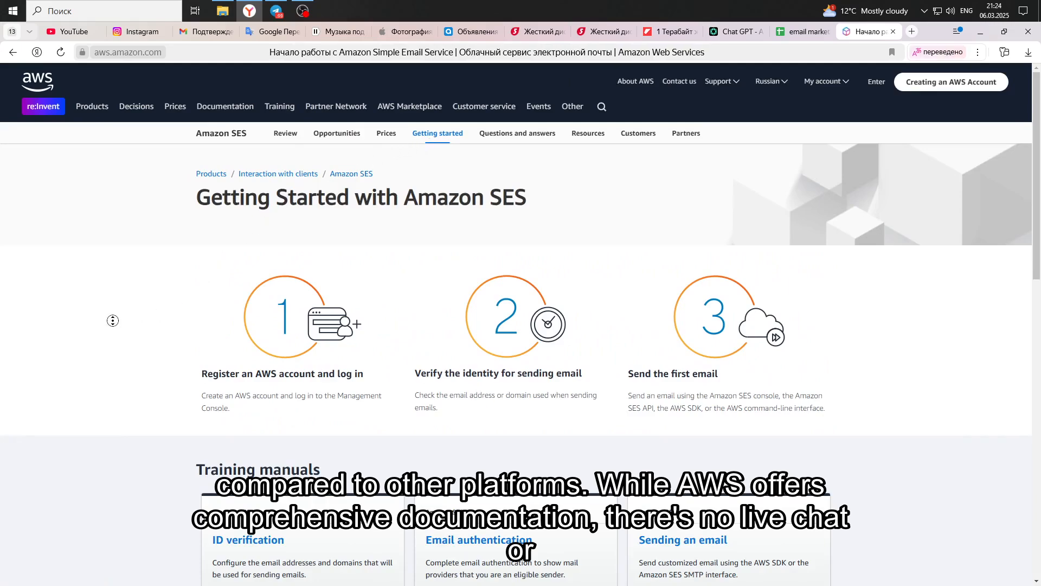
{"action": "scroll", "scroll_direction": "down", "scroll_amount": 3}
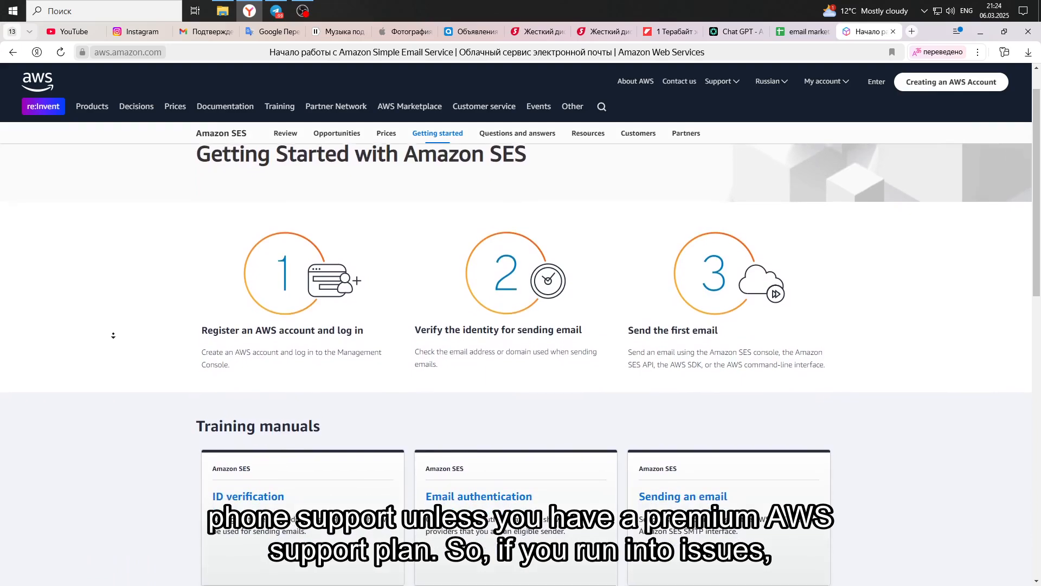
{"action": "scroll", "scroll_direction": "down", "scroll_amount": 3}
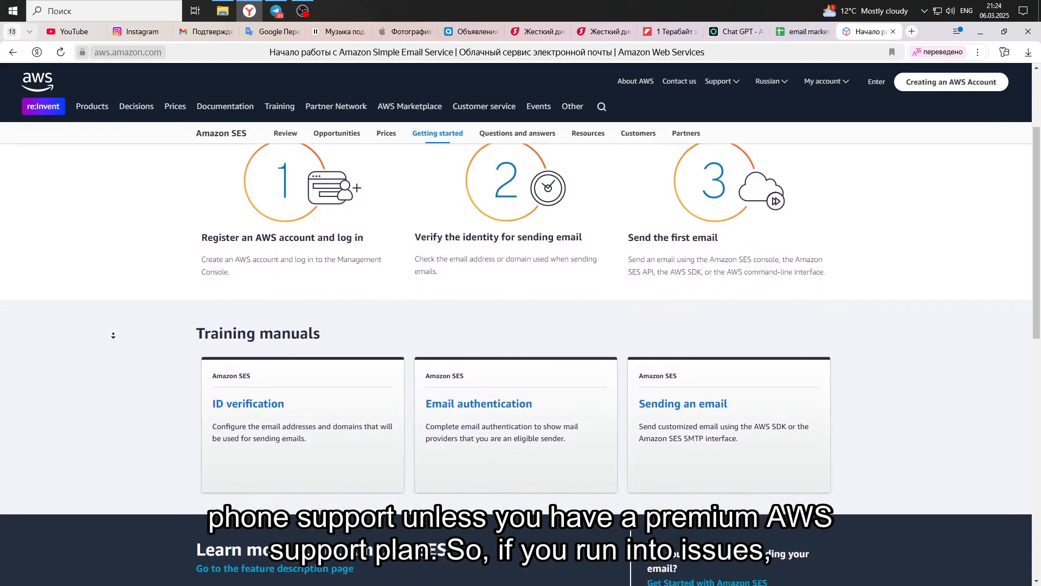
{"action": "scroll", "scroll_direction": "down", "scroll_amount": 3}
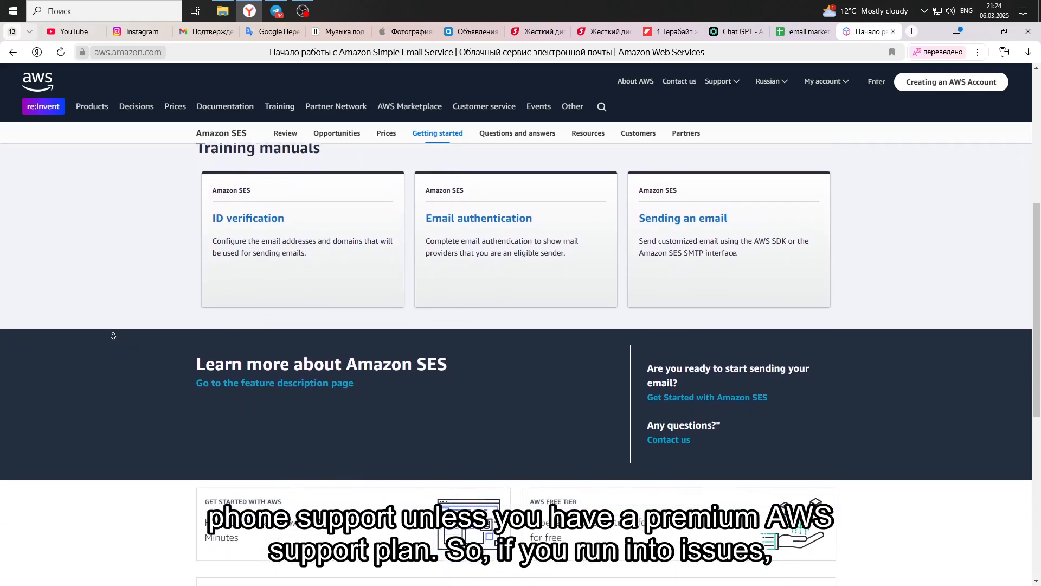
{"action": "scroll", "scroll_direction": "down", "scroll_amount": 3}
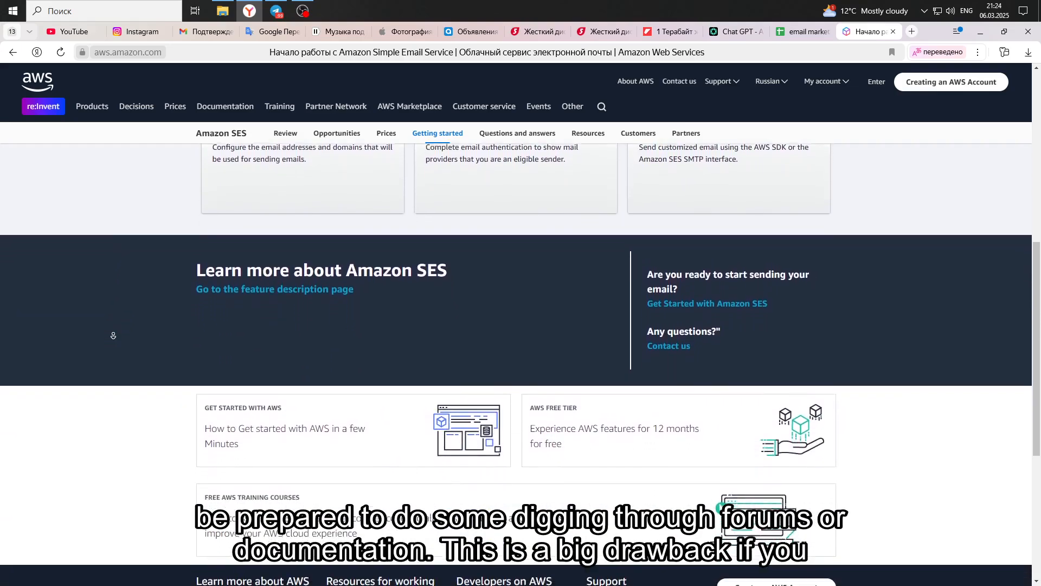
{"action": "scroll", "scroll_direction": "down", "scroll_amount": 3}
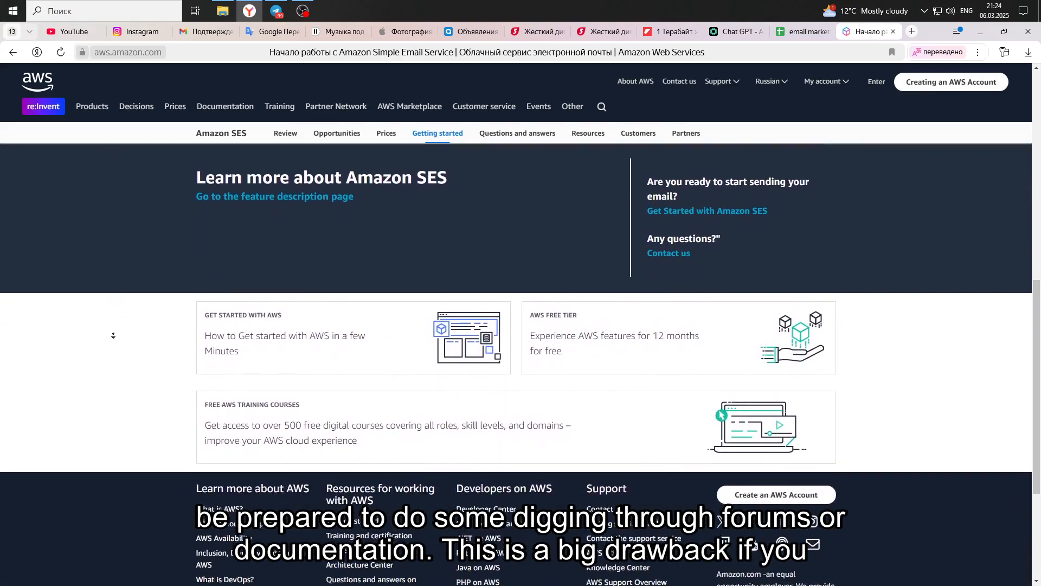
{"action": "scroll", "scroll_direction": "down", "scroll_amount": 3}
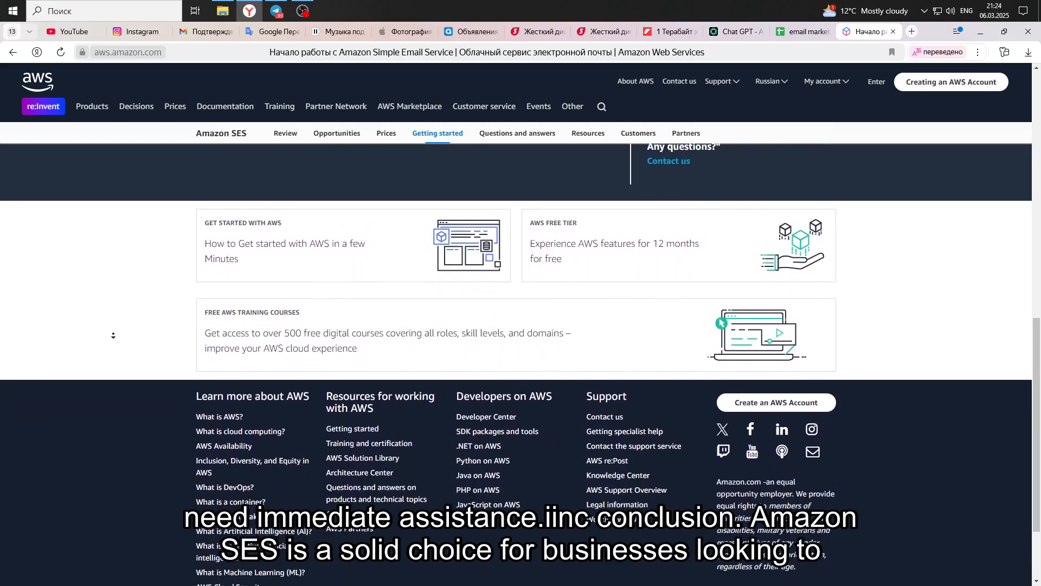
{"action": "scroll", "scroll_direction": "down", "scroll_amount": 3}
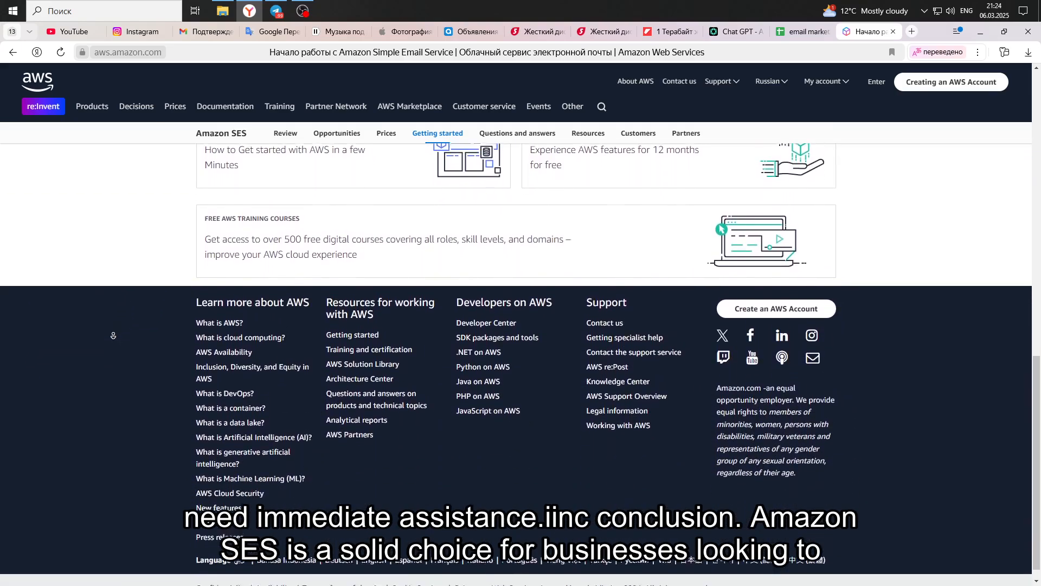
{"action": "scroll", "scroll_direction": "down", "scroll_amount": 3}
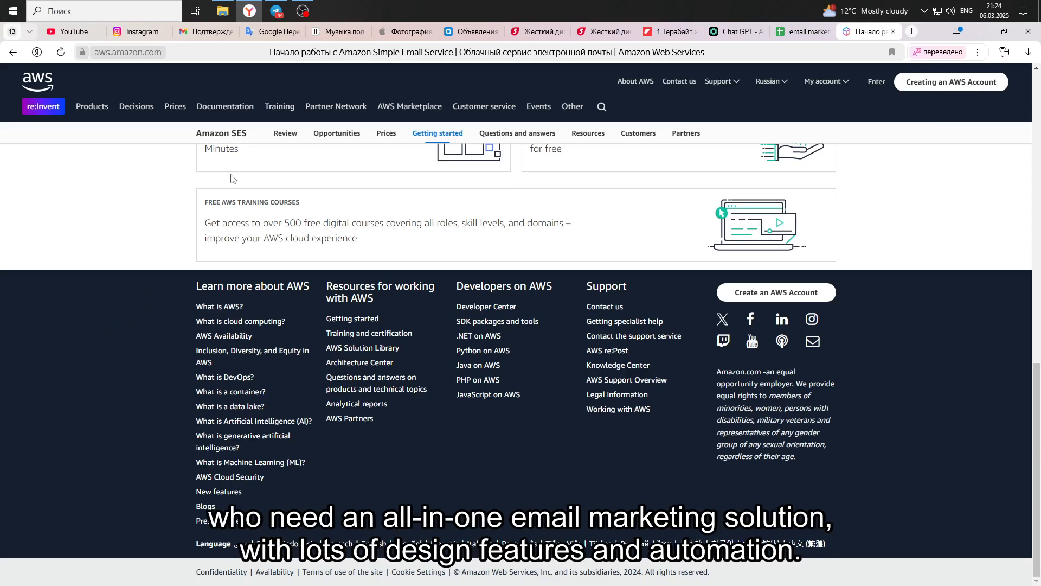
Open the AWS Products menu listing the product categories.
{"action": "left_click", "coordinate": [91, 106]}
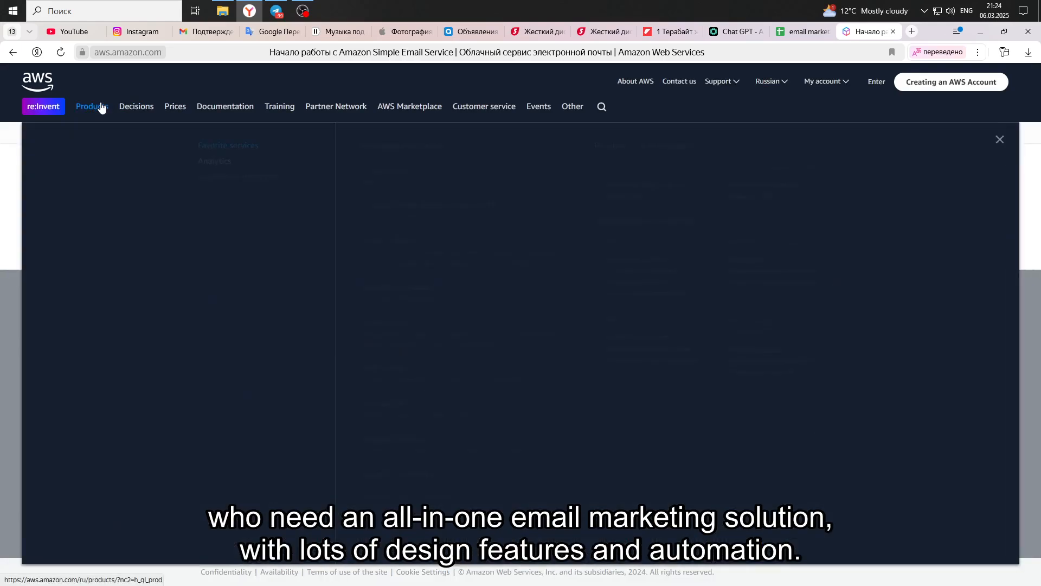
{"action": "left_click", "coordinate": [91, 107]}
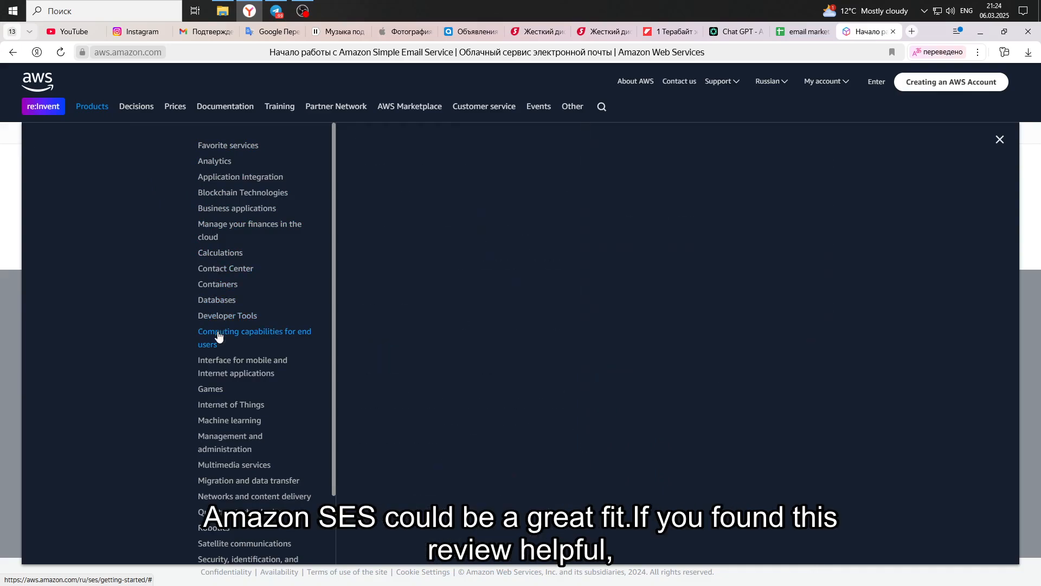
{"action": "mouse_move", "coordinate": [242, 366]}
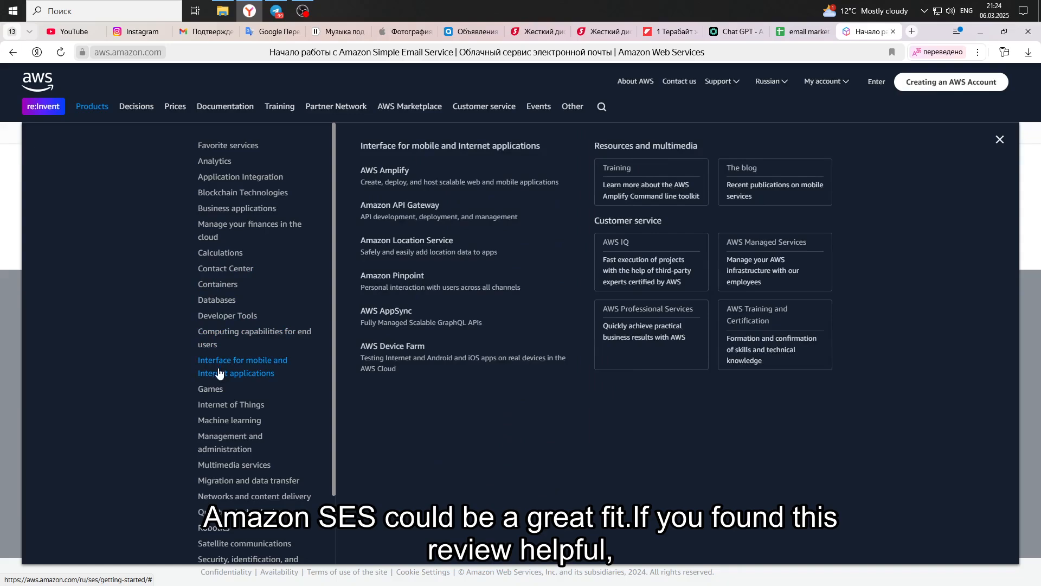